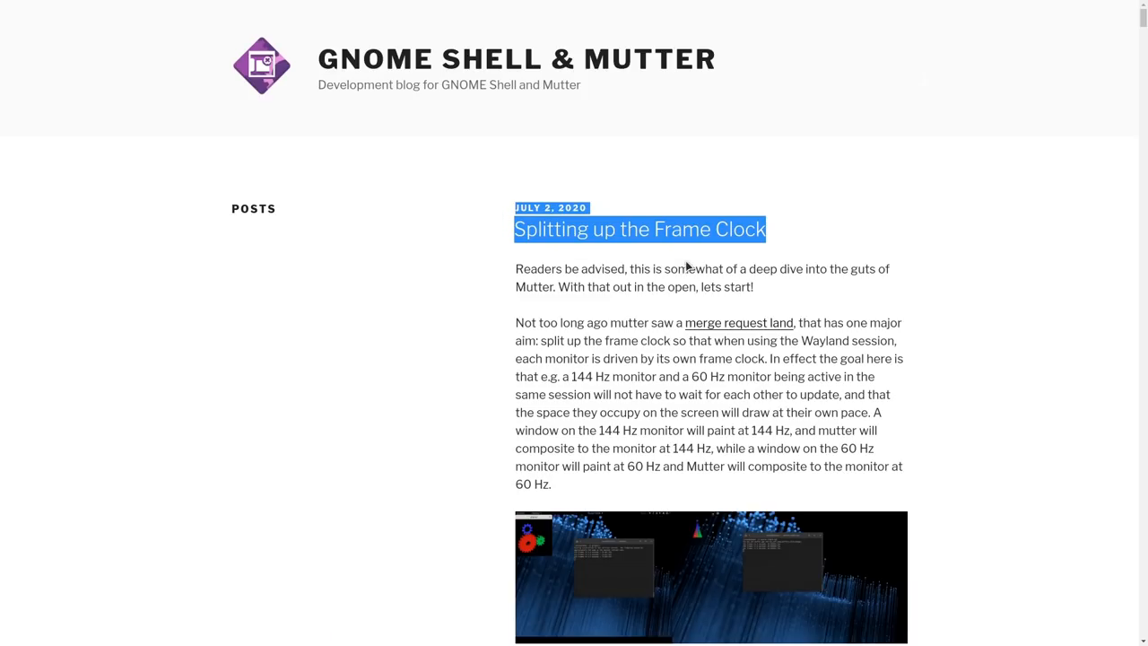
mouse_move(911, 311)
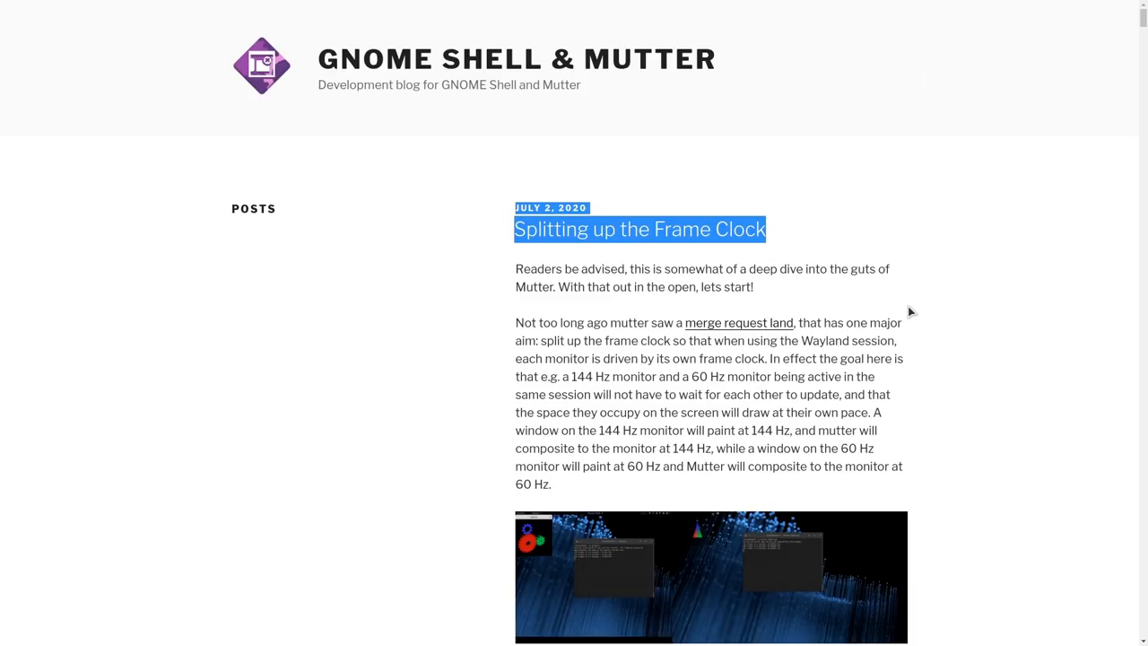
- Scroll through the 'Splitting up the Frame Clock' post until Final Thoughts appears
scroll(down, 3)
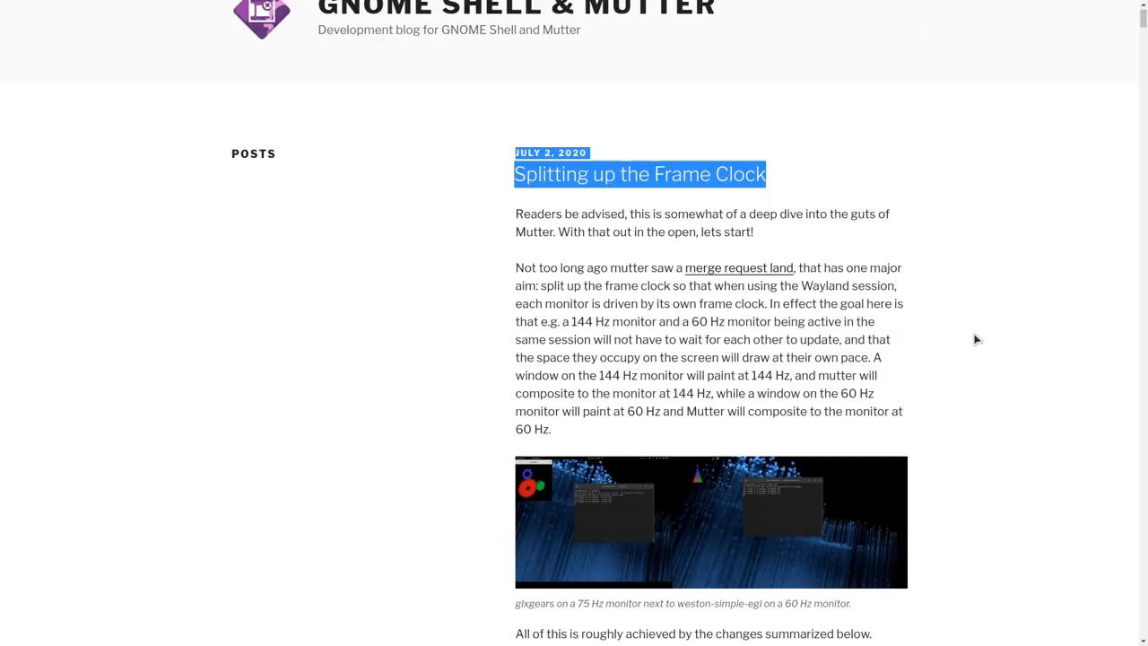
scroll(down, 3)
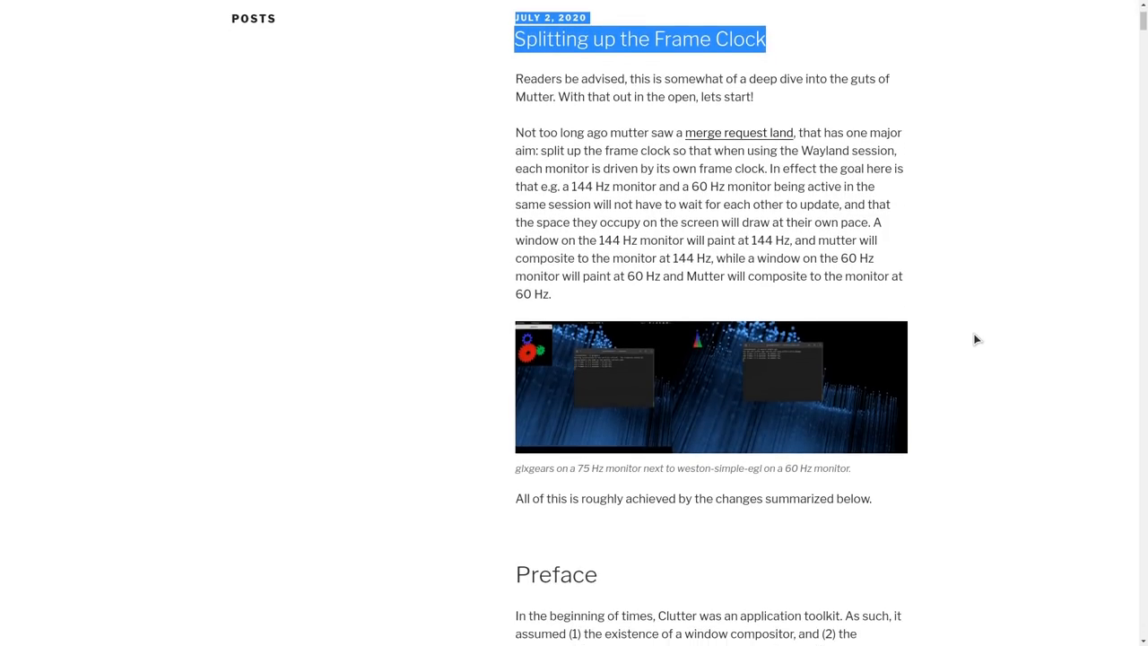
scroll(down, 3)
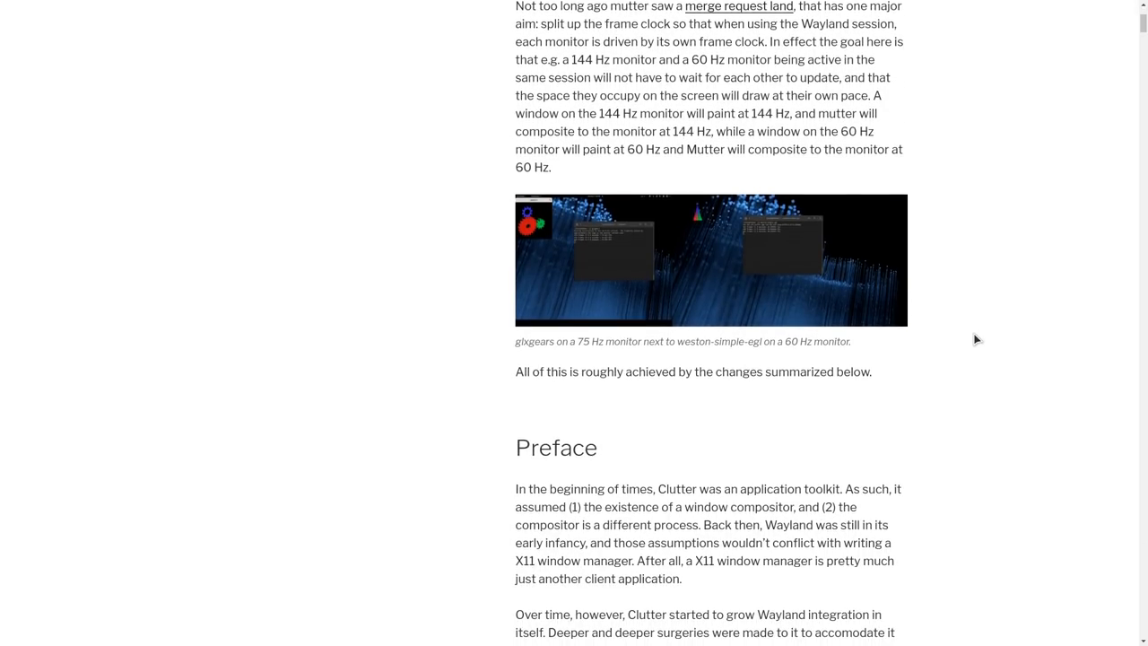
scroll(down, 3)
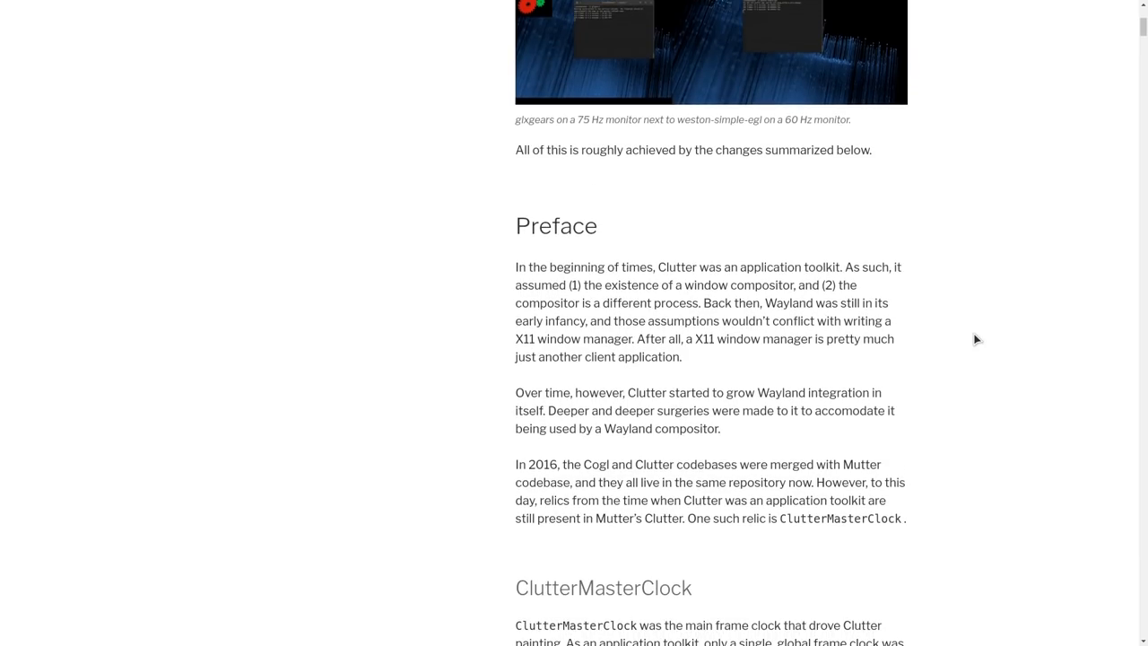
scroll(down, 3)
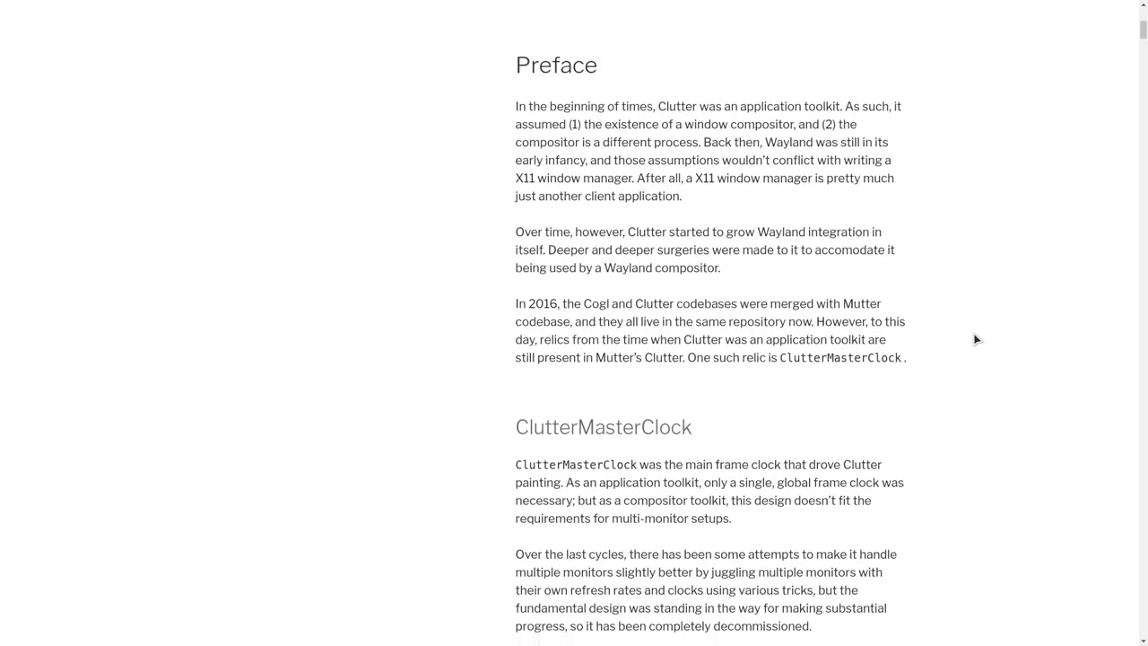
scroll(down, 3)
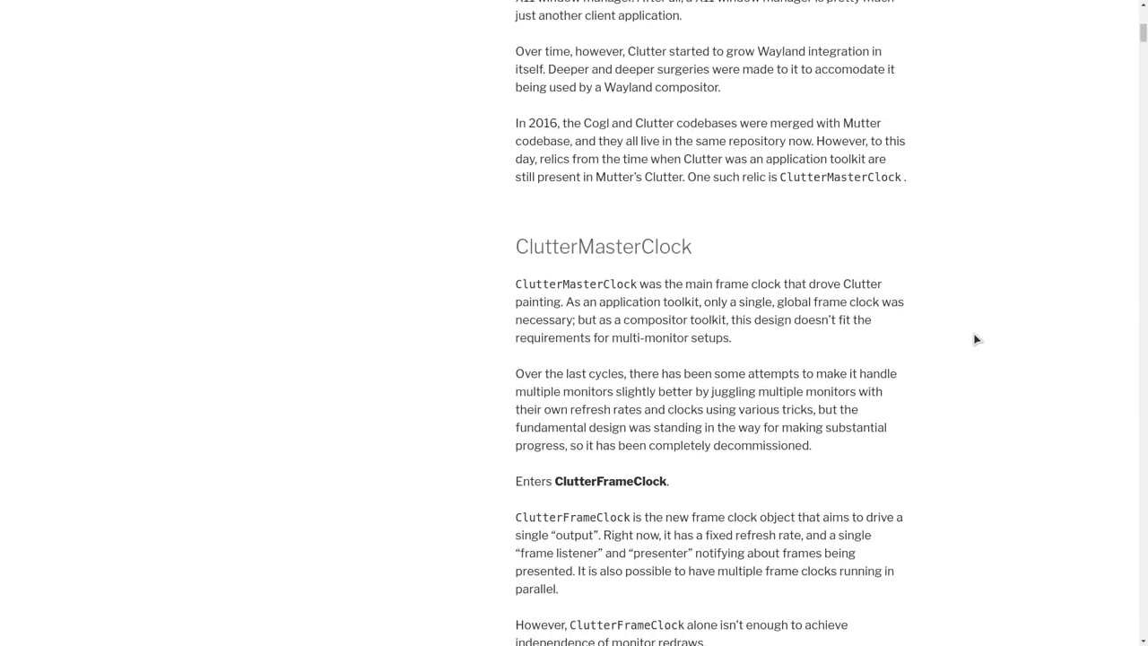
scroll(down, 3)
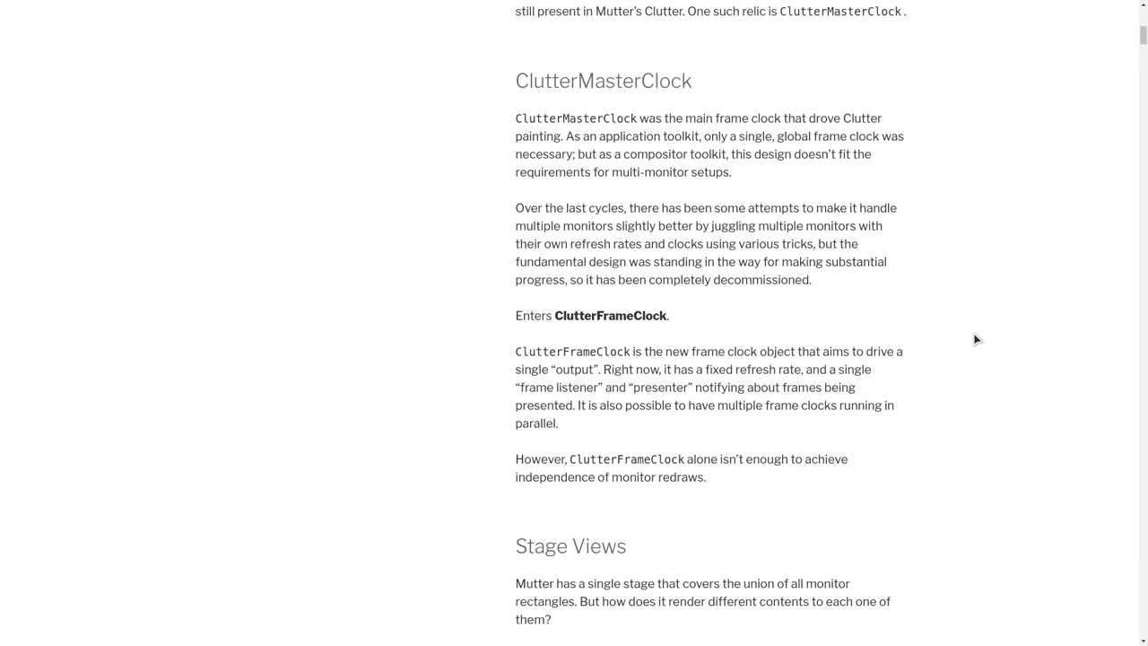
scroll(down, 3)
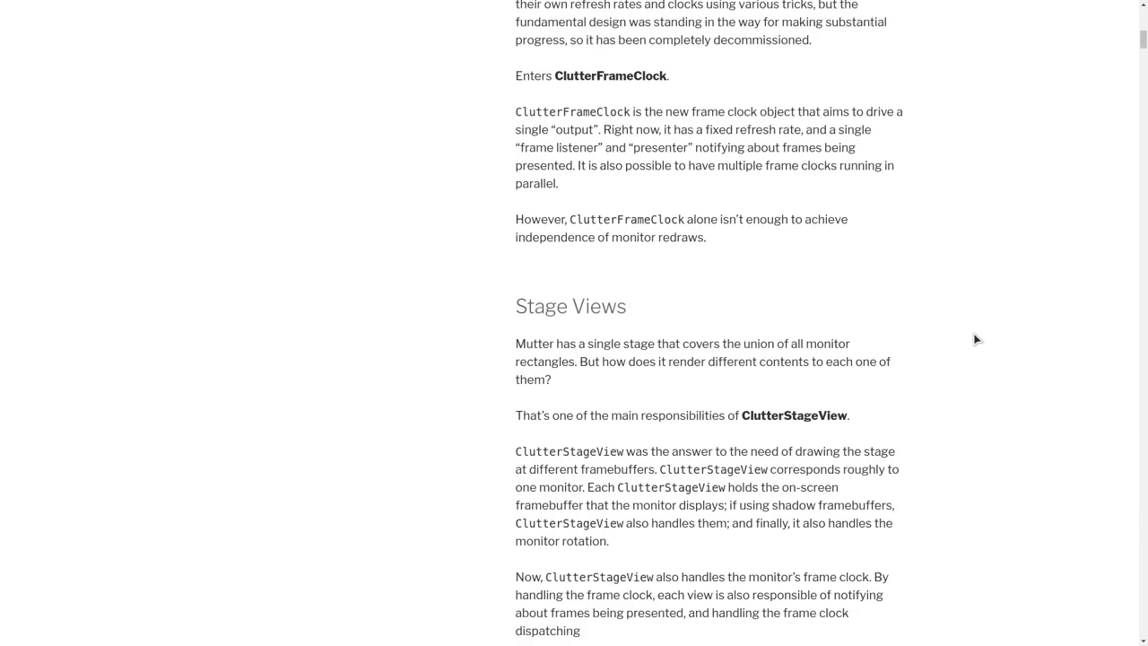
scroll(down, 3)
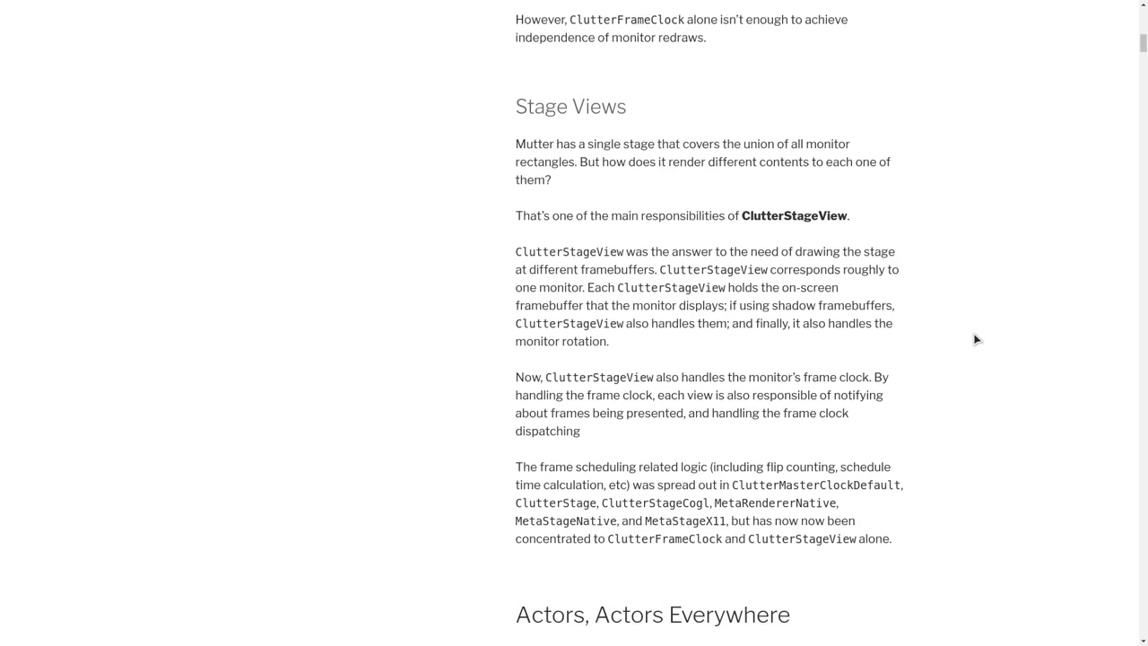
scroll(down, 3)
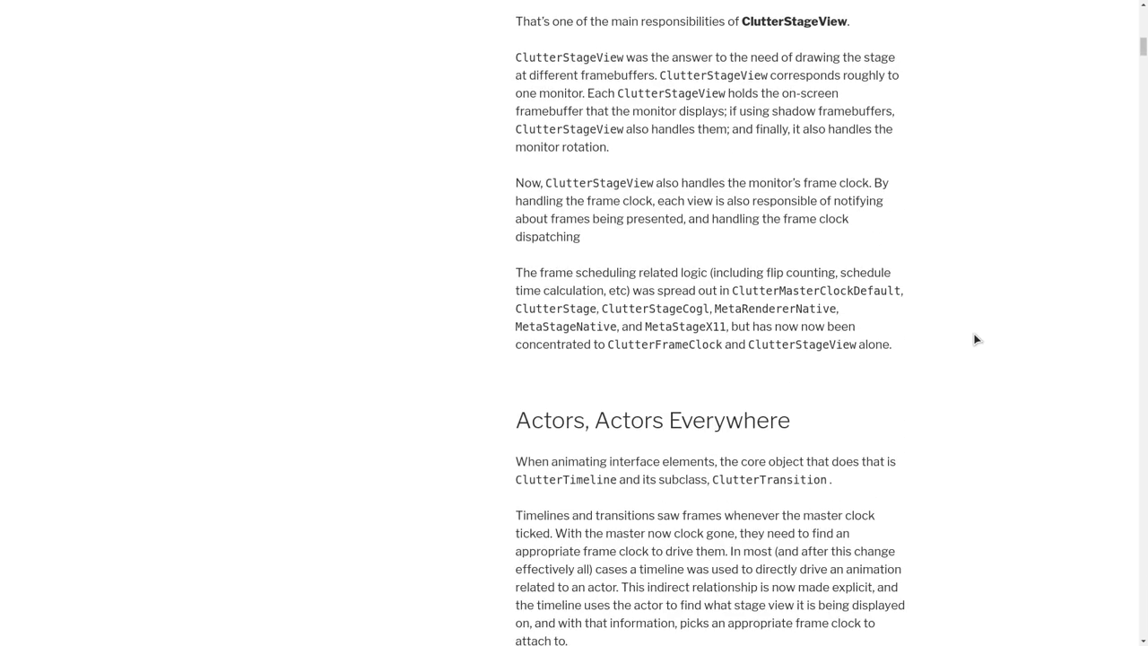
scroll(down, 3)
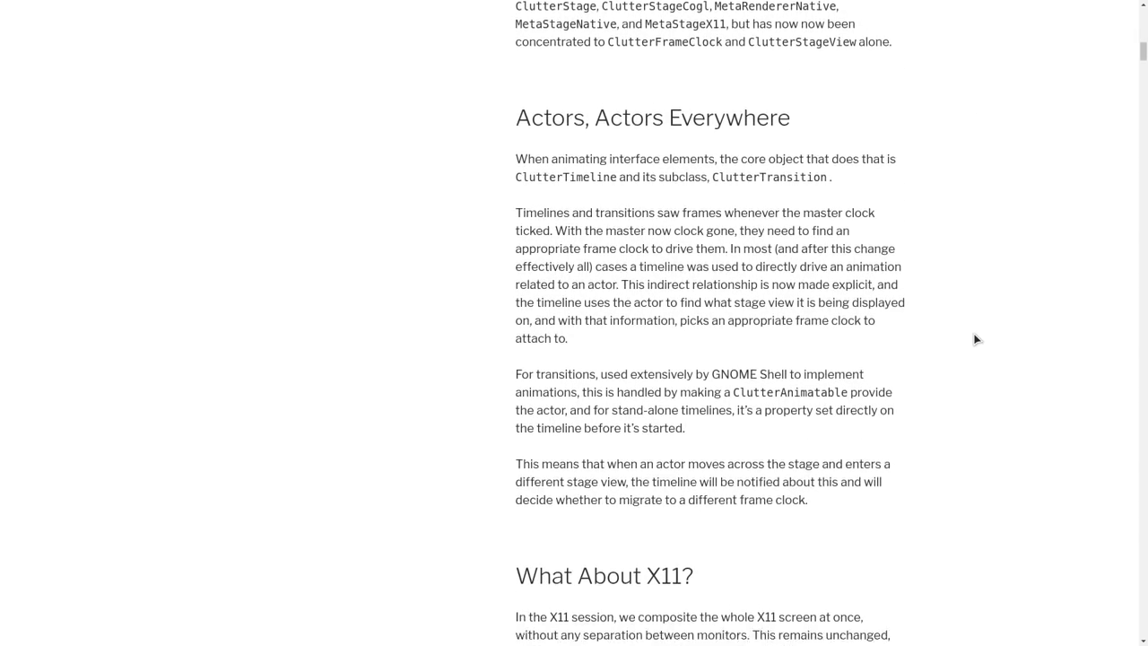
scroll(down, 3)
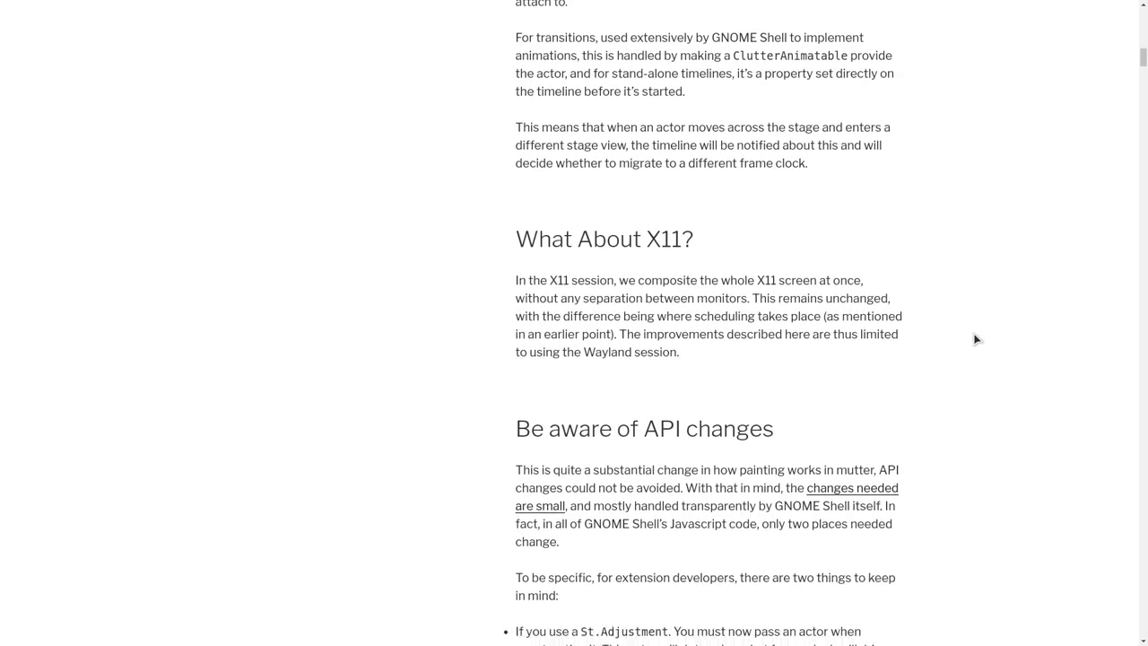
scroll(down, 3)
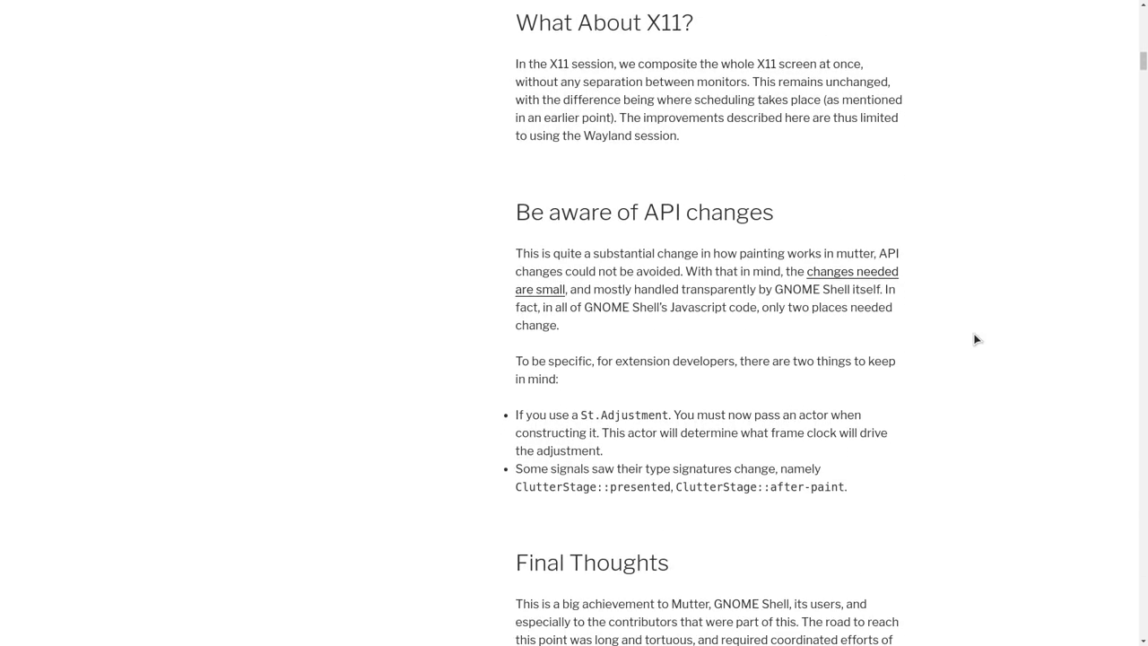
scroll(down, 3)
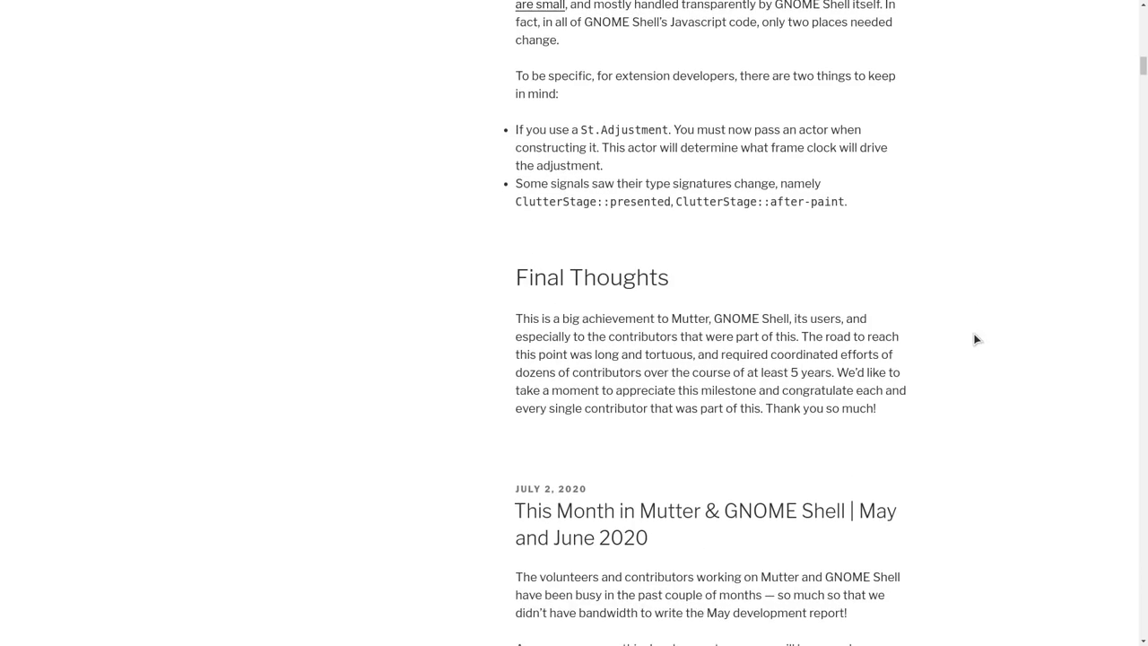
scroll(down, 3)
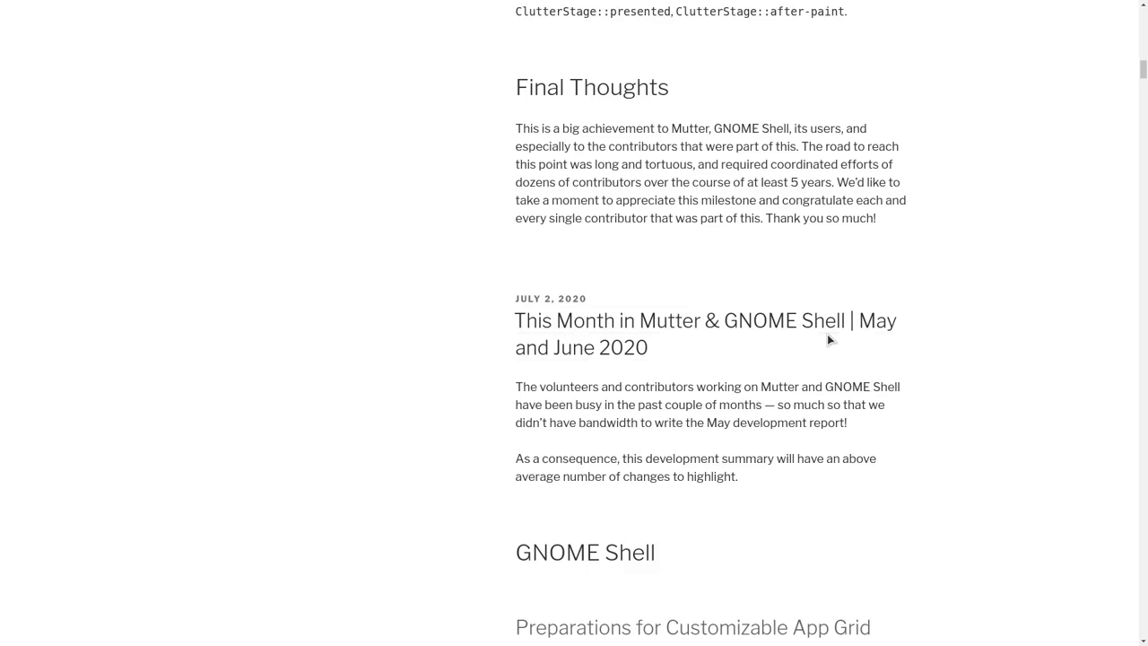
- Highlight Final Thoughts and the next title, then skim the May–June 2020 post to Other Changes
drag(829, 339, 449, 334)
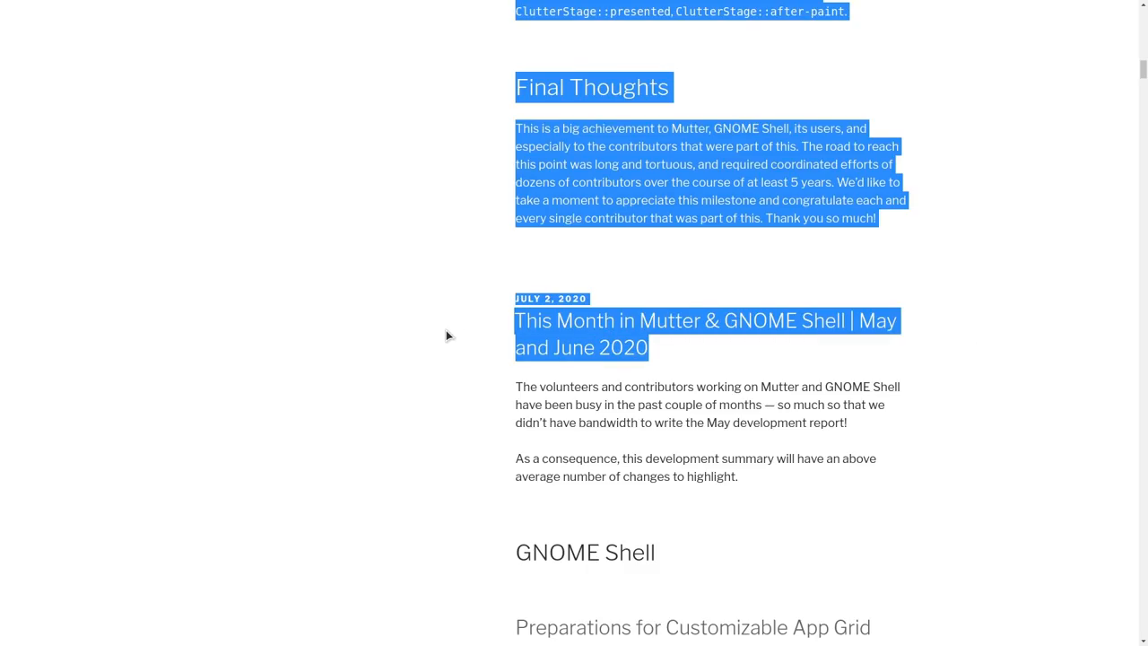
mouse_move(829, 447)
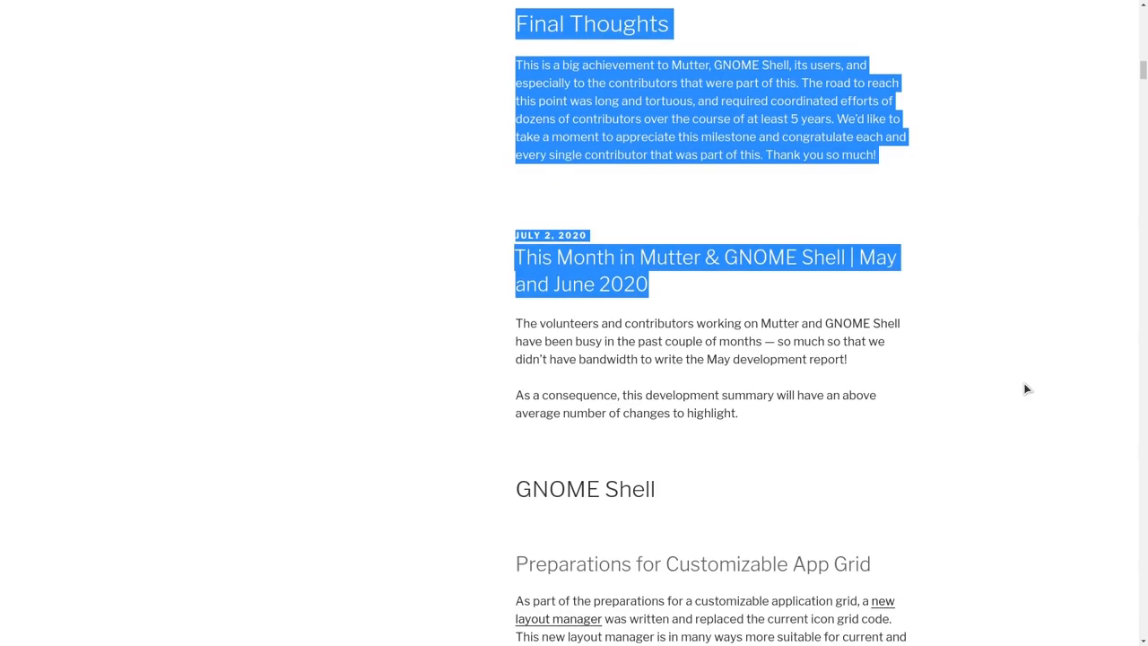
scroll(down, 3)
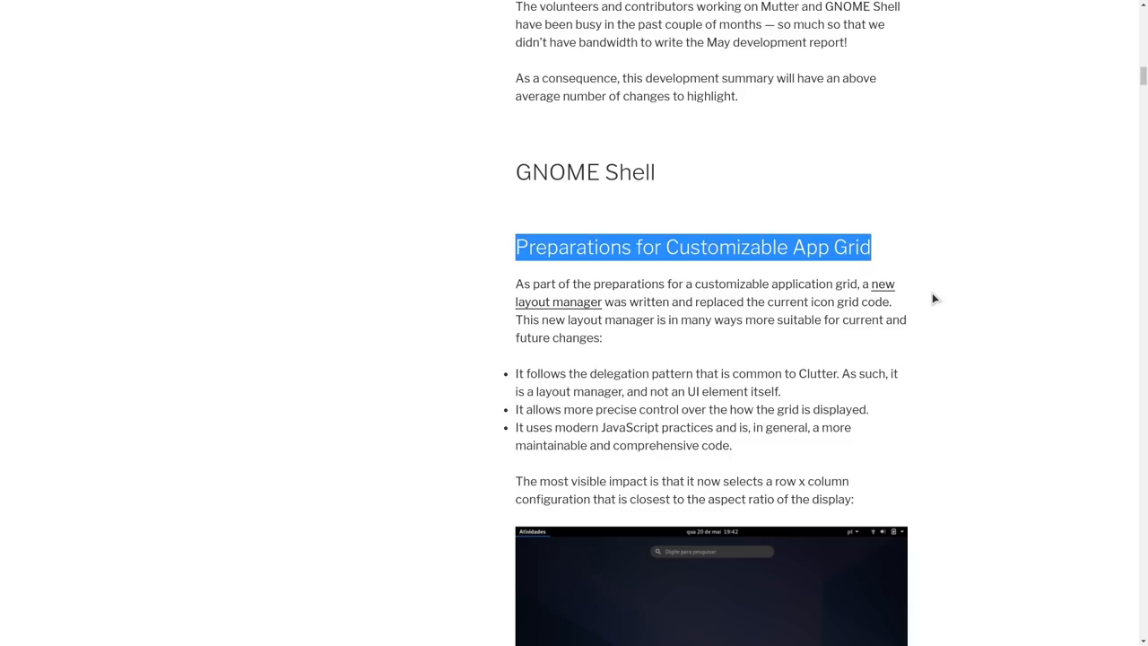
scroll(down, 3)
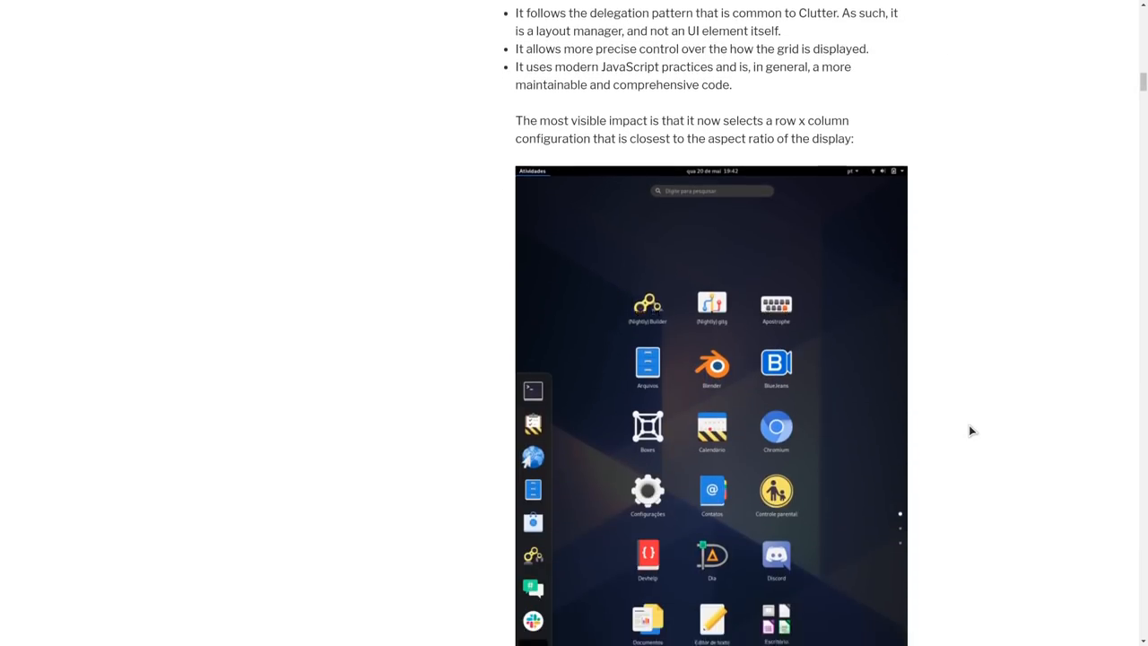
scroll(down, 3)
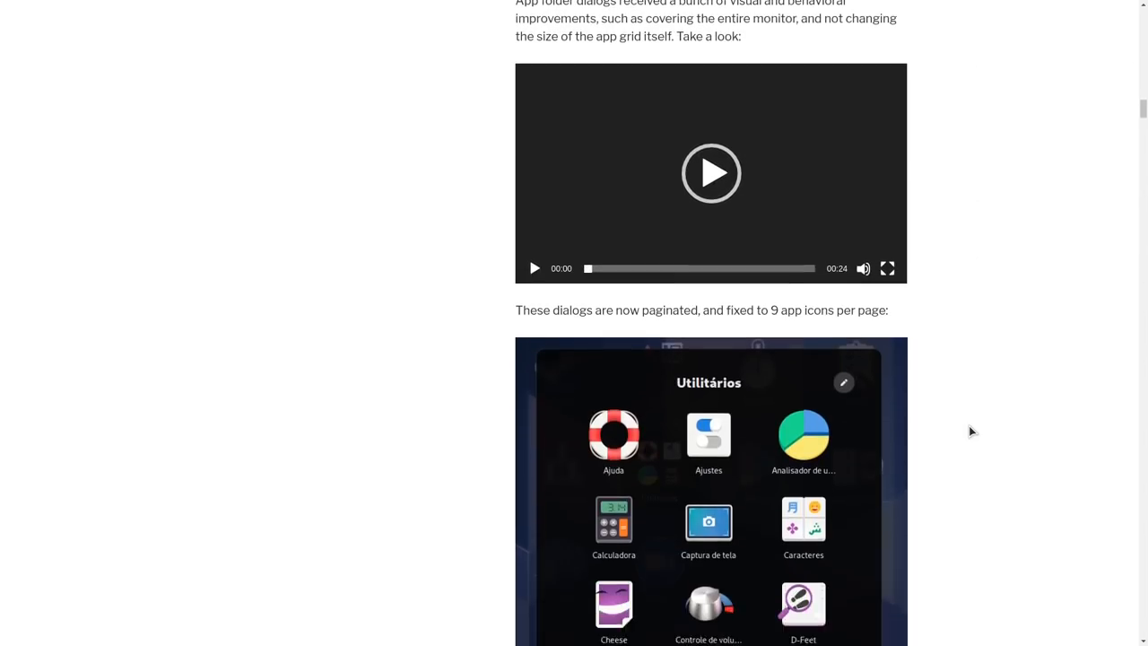
scroll(down, 3)
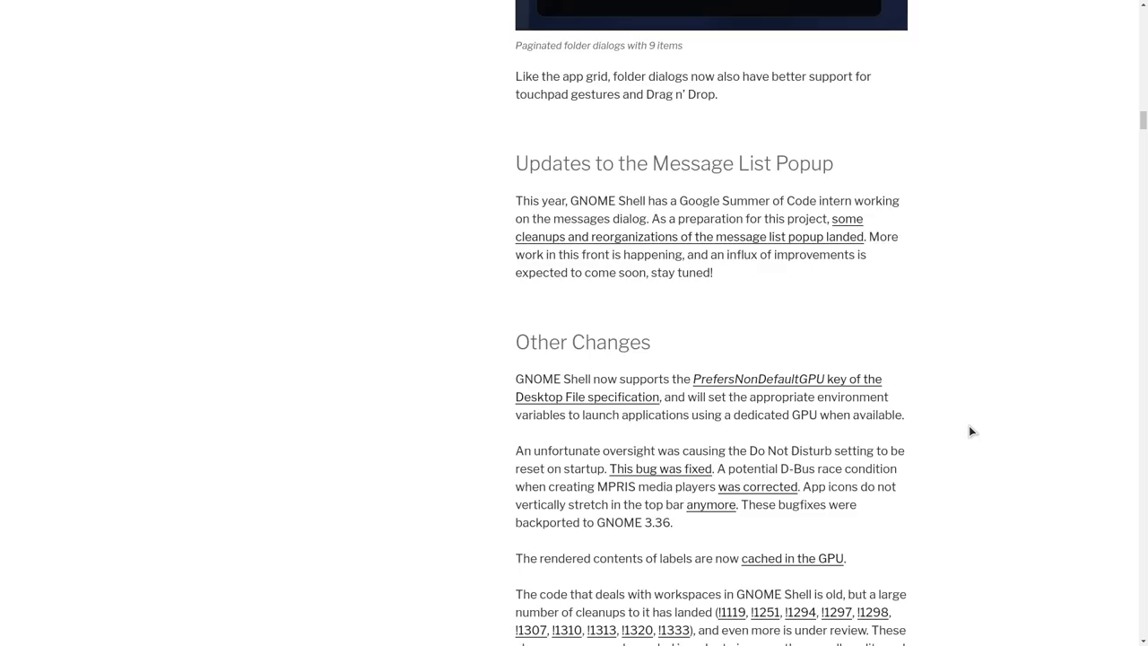
scroll(down, 3)
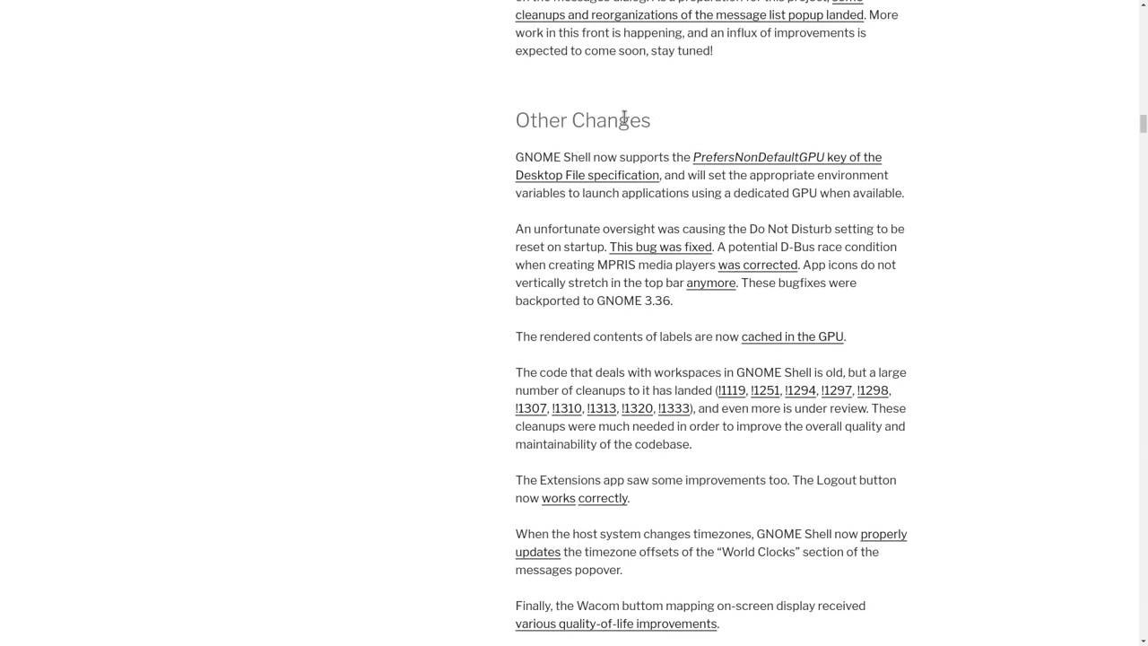
- Highlight the Other Changes heading and scroll on to Layout Machinery Optimizations
double_click(582, 119)
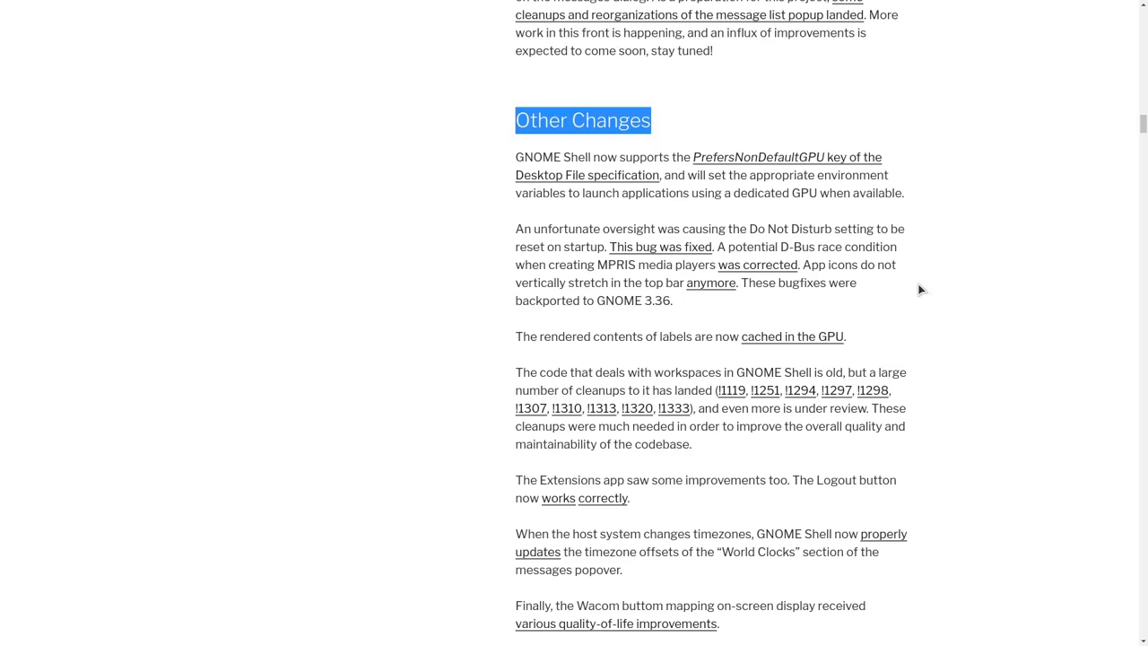
mouse_move(677, 264)
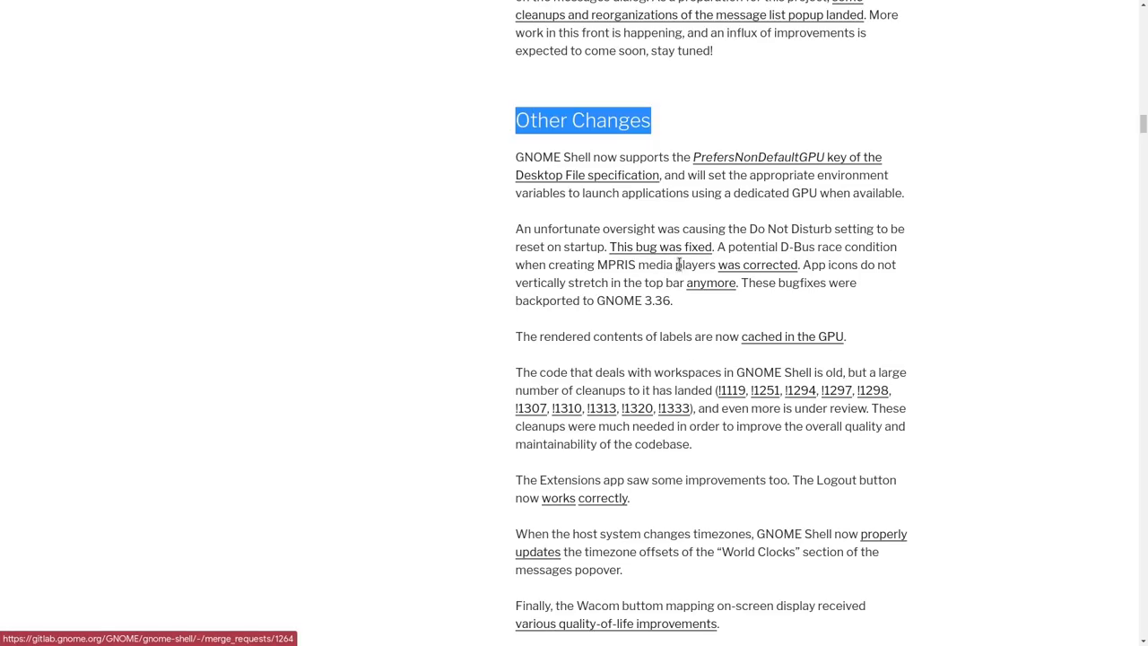
mouse_move(764, 390)
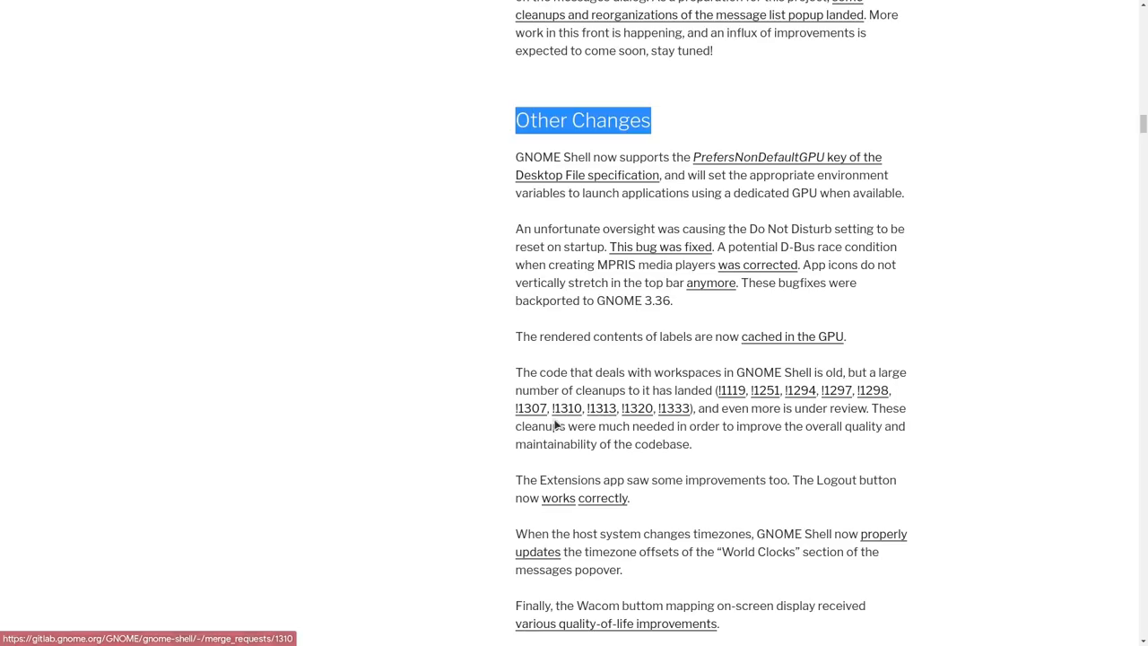
mouse_move(959, 413)
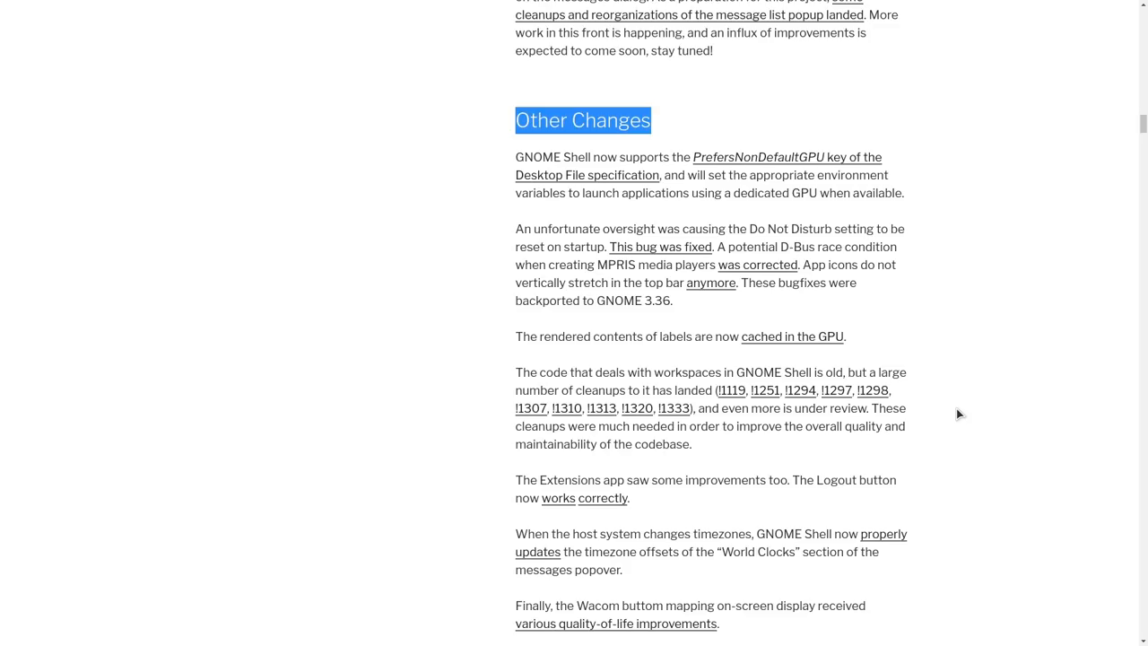
scroll(up, 3)
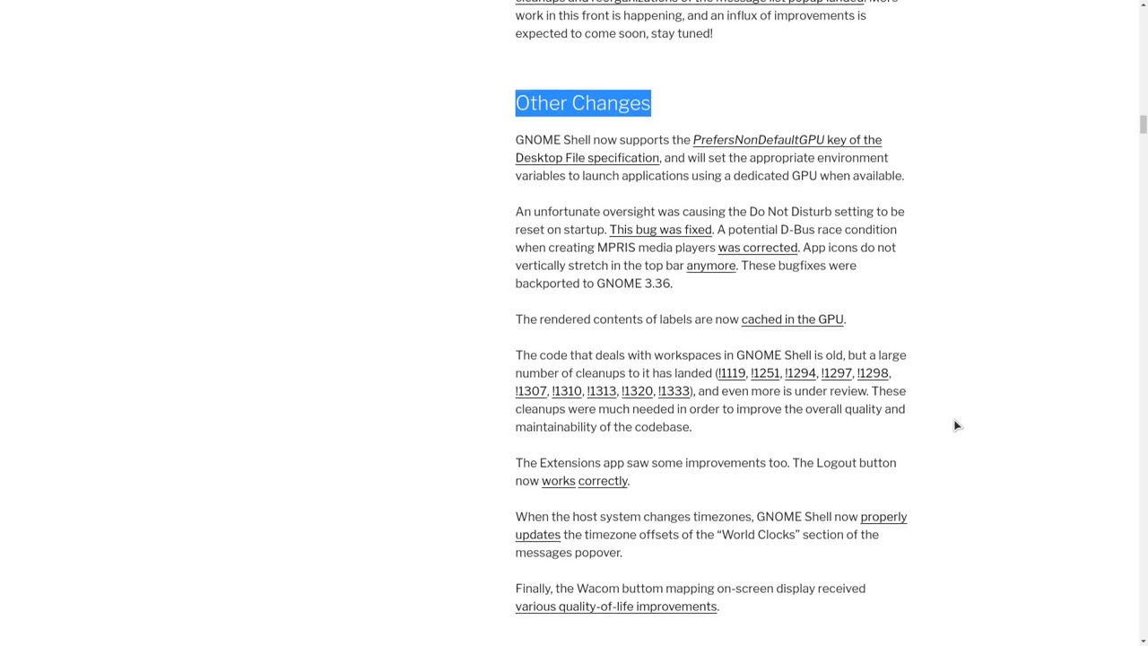
scroll(down, 3)
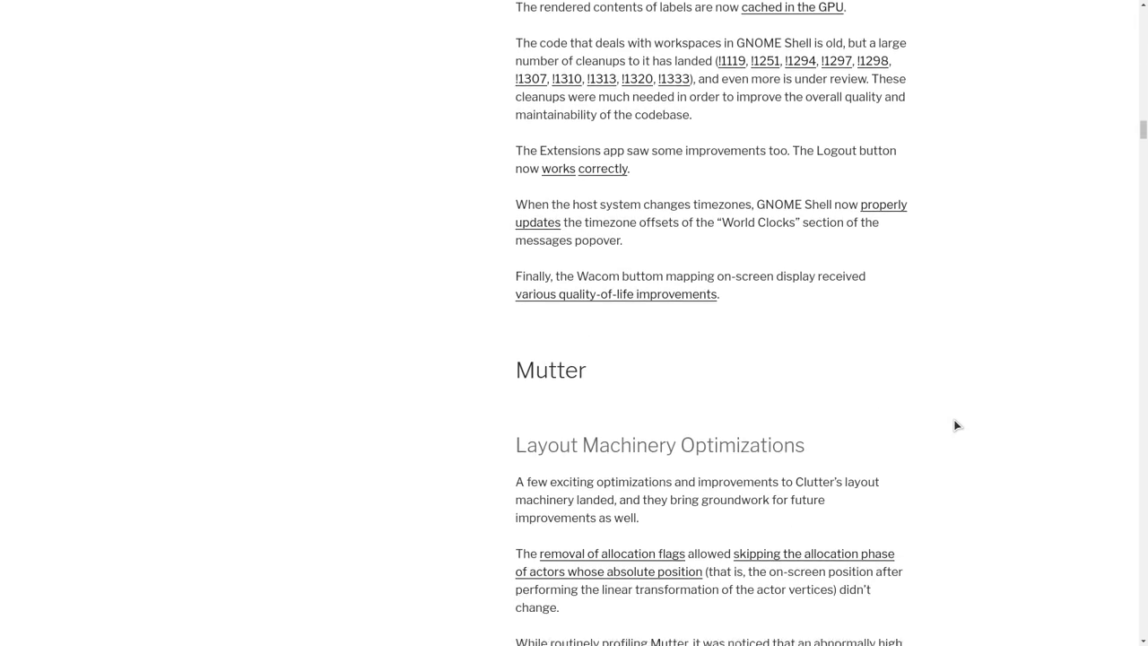
scroll(down, 3)
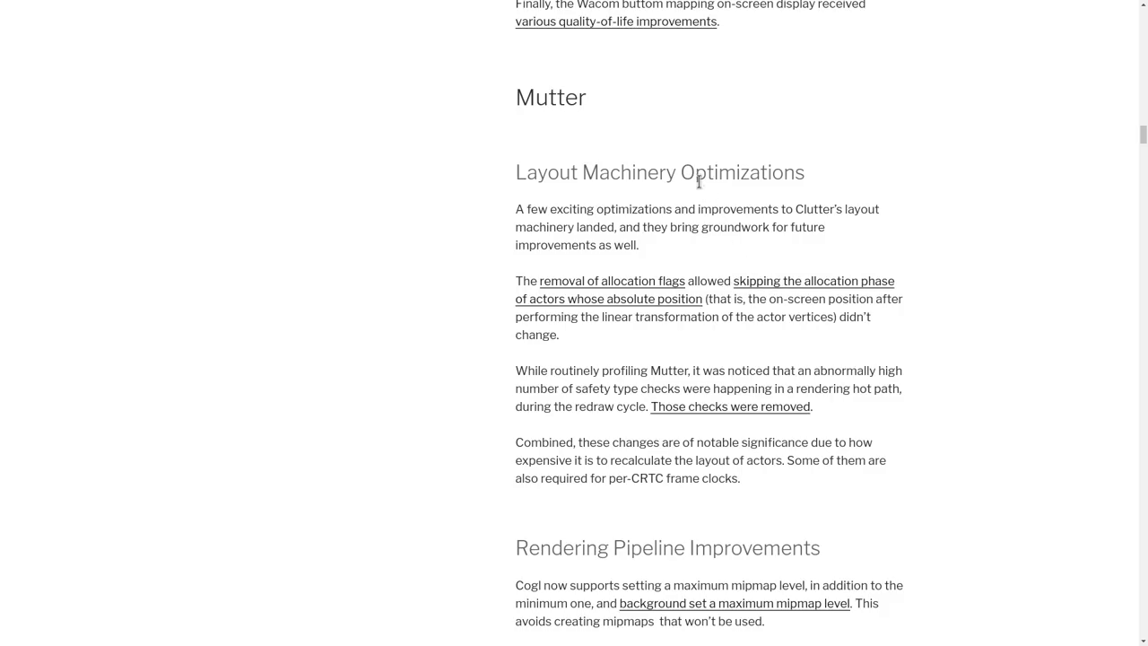
- Highlight the Layout Machinery Optimizations heading and scroll through the Mutter sections to the post's end
double_click(659, 172)
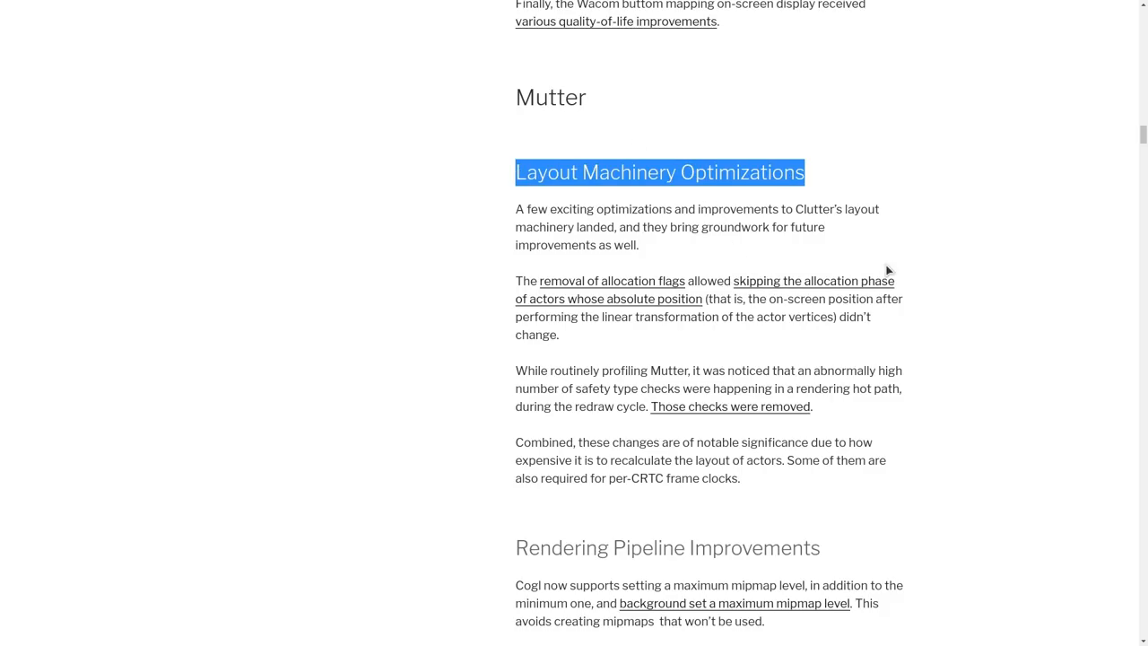
mouse_move(953, 310)
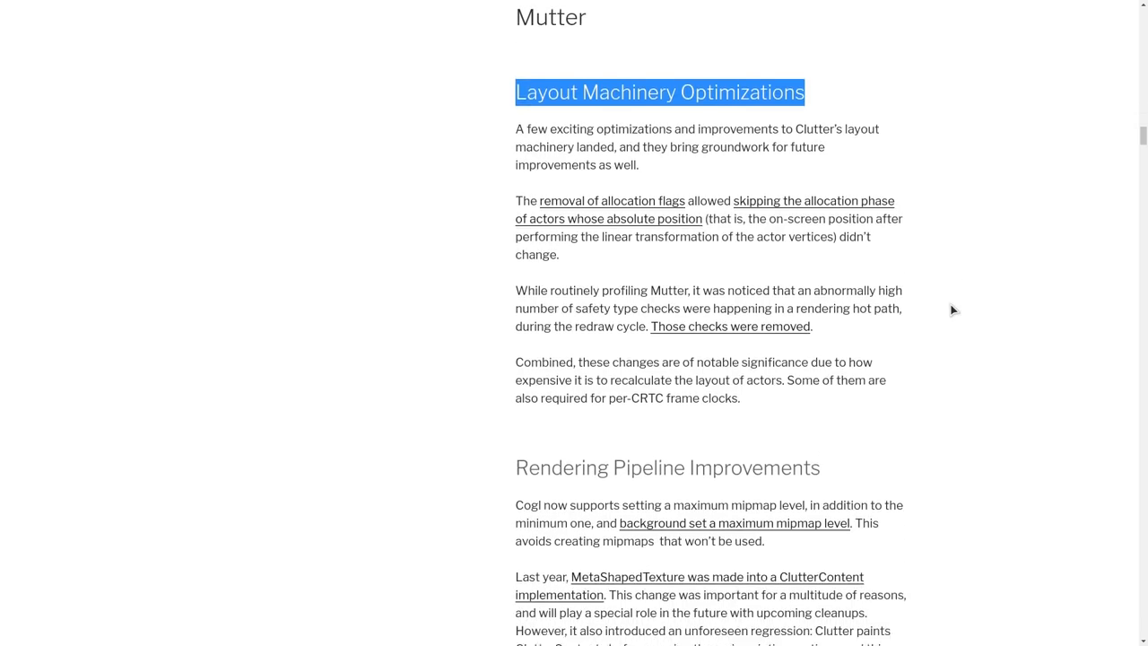
scroll(down, 3)
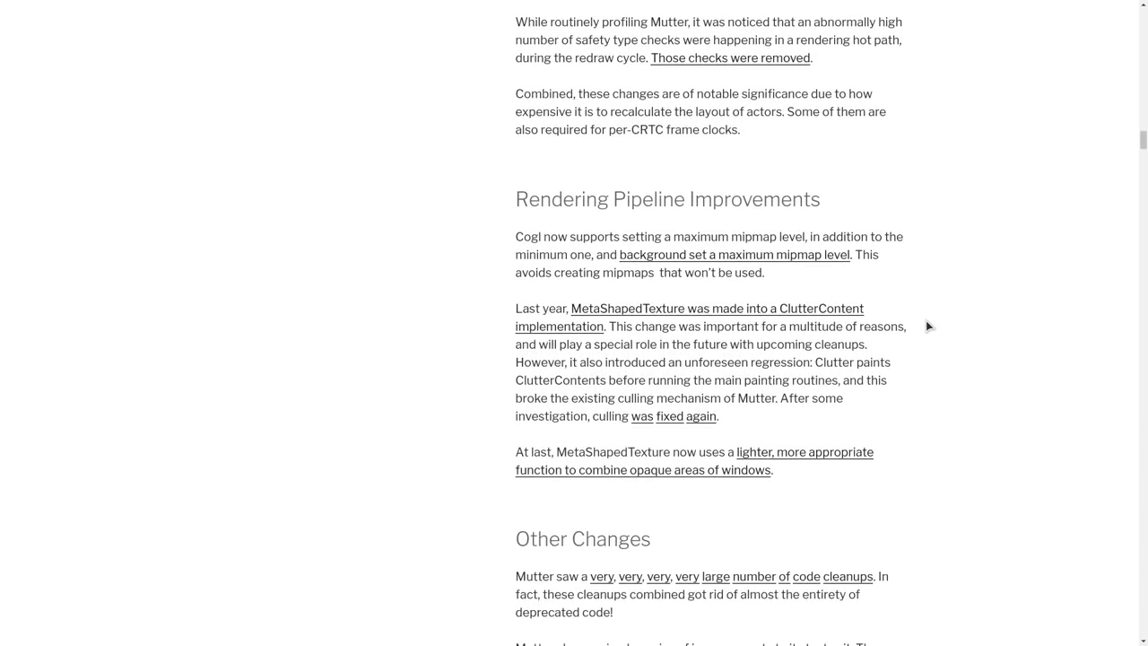
scroll(down, 3)
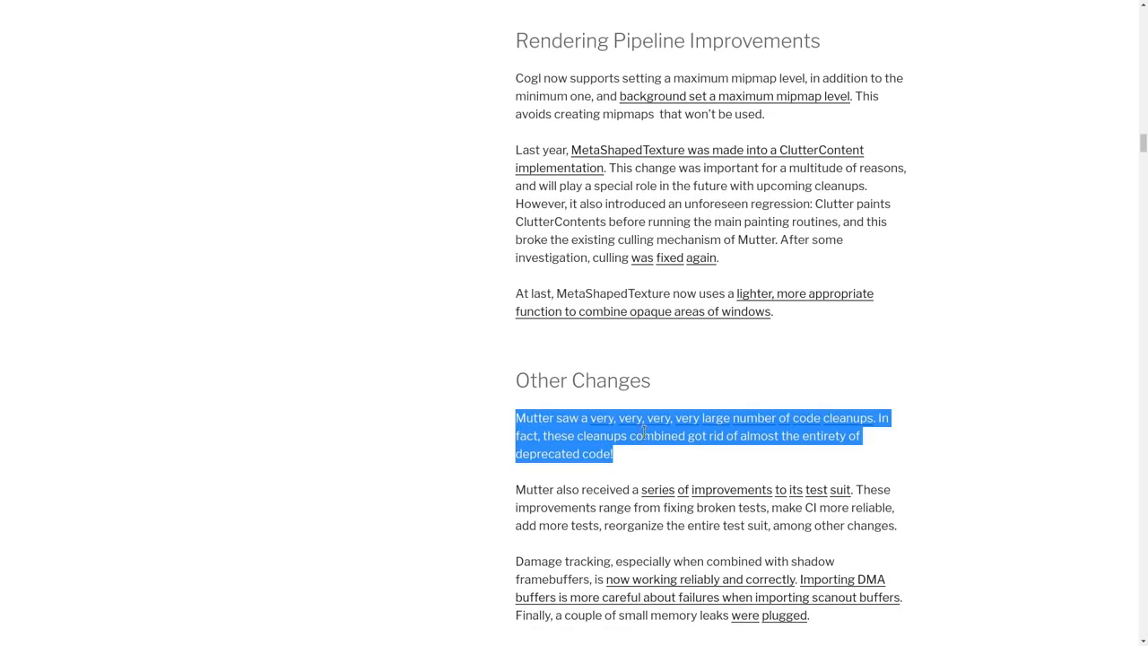
mouse_move(927, 456)
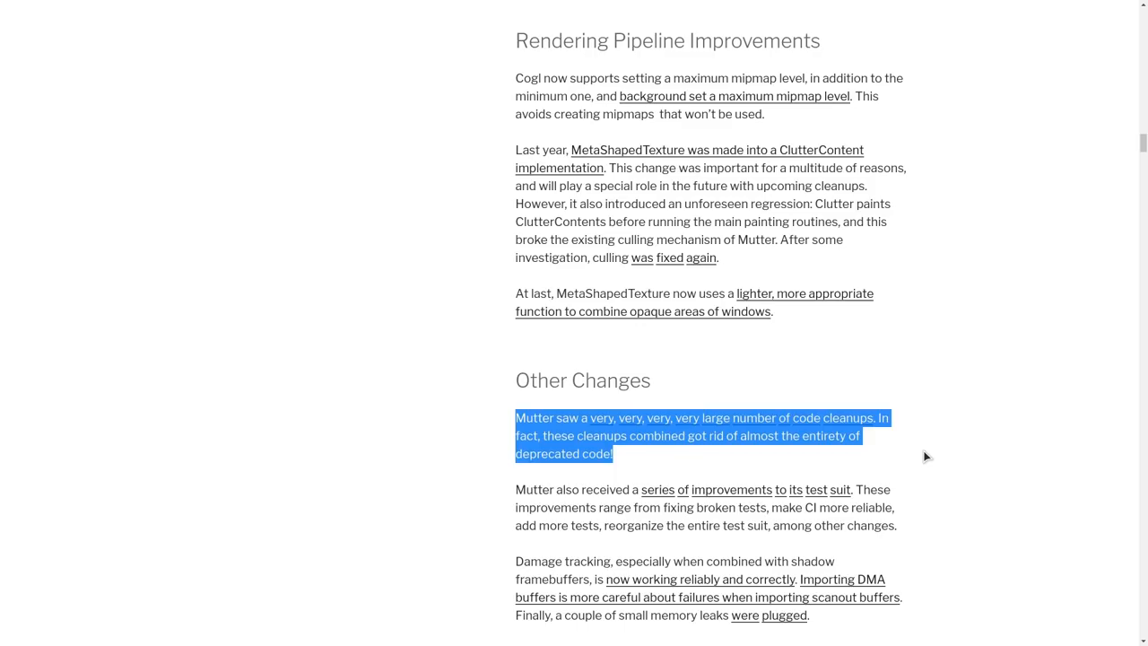
scroll(down, 3)
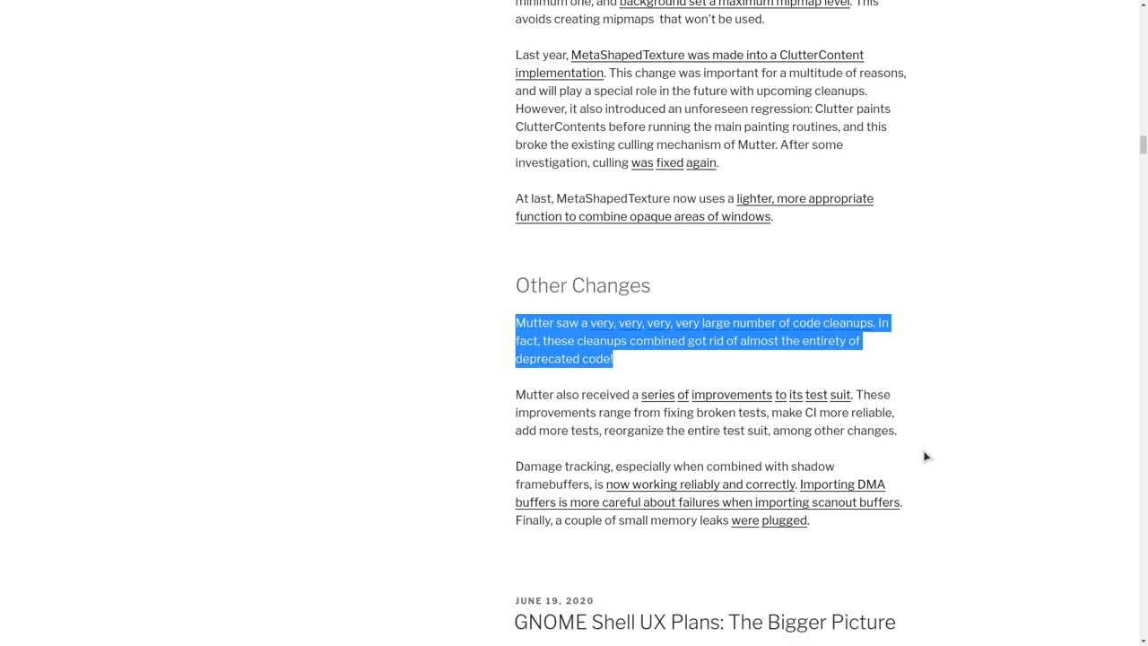
scroll(down, 3)
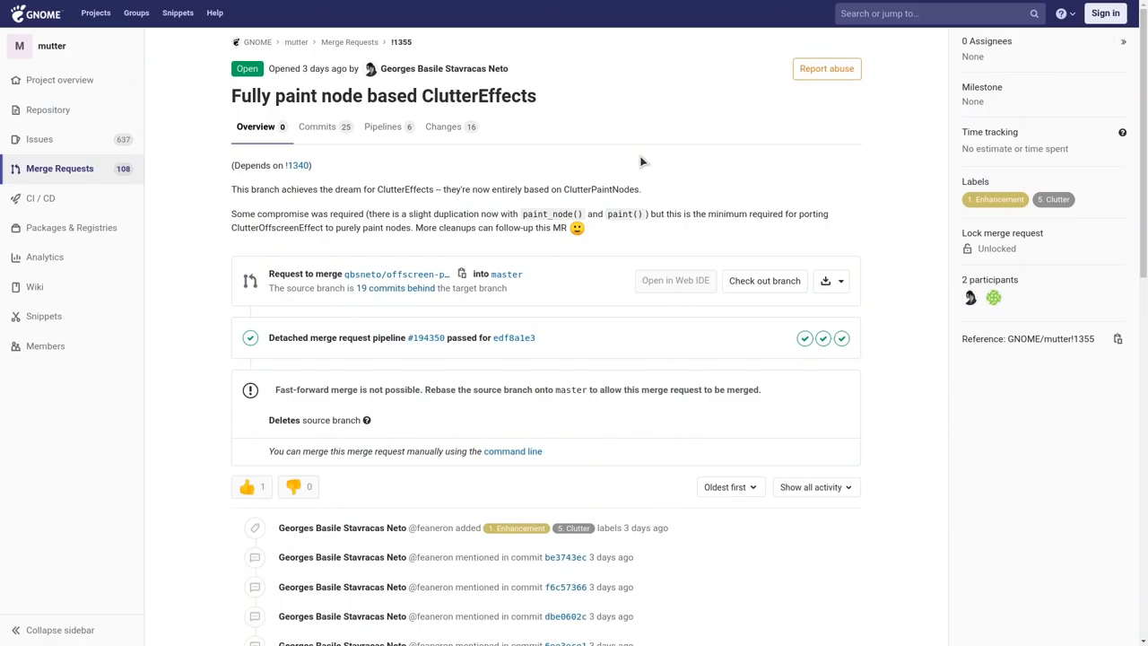
mouse_move(503, 91)
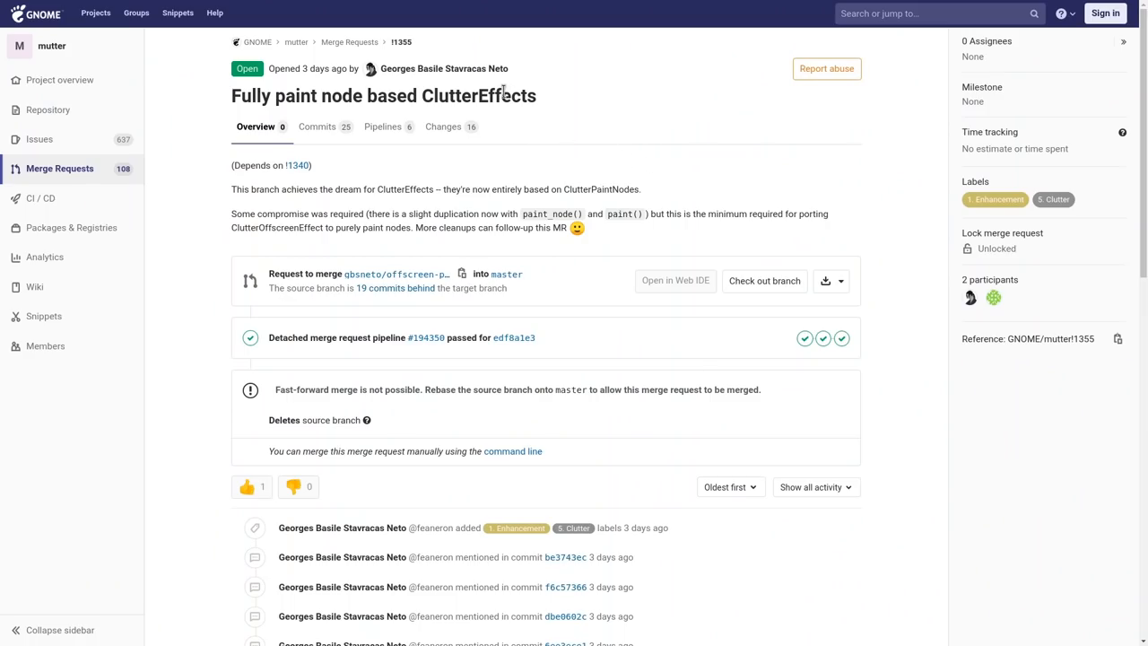
- Highlight the 'Fully paint node based ClutterEffects' title and scroll through its commit activity
triple_click(383, 96)
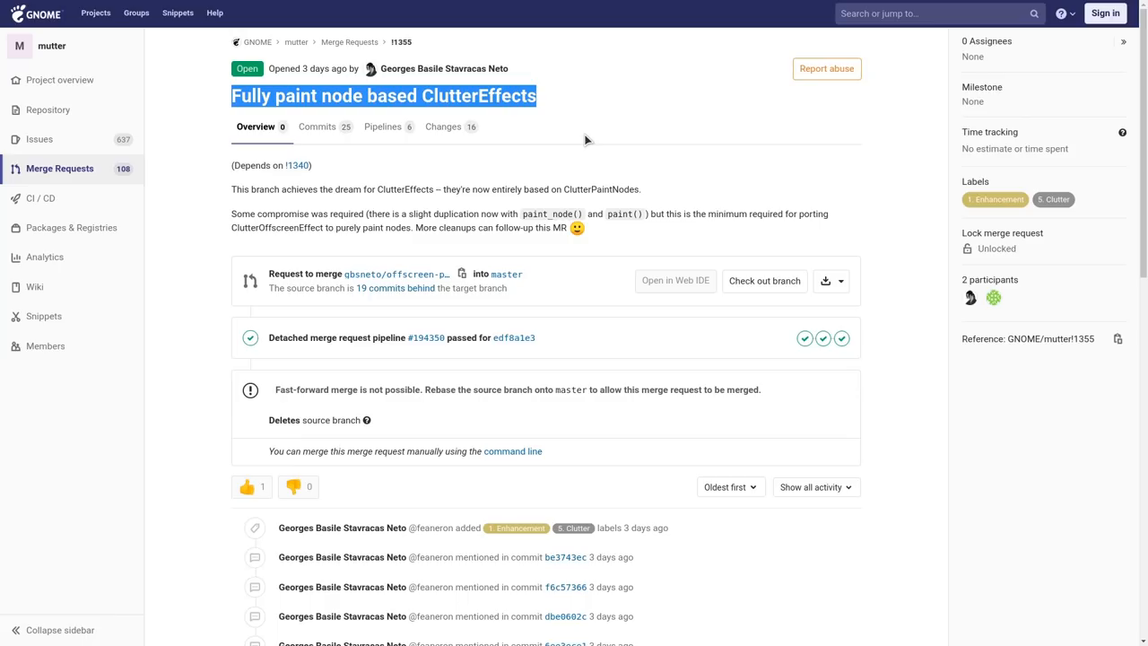
mouse_move(741, 208)
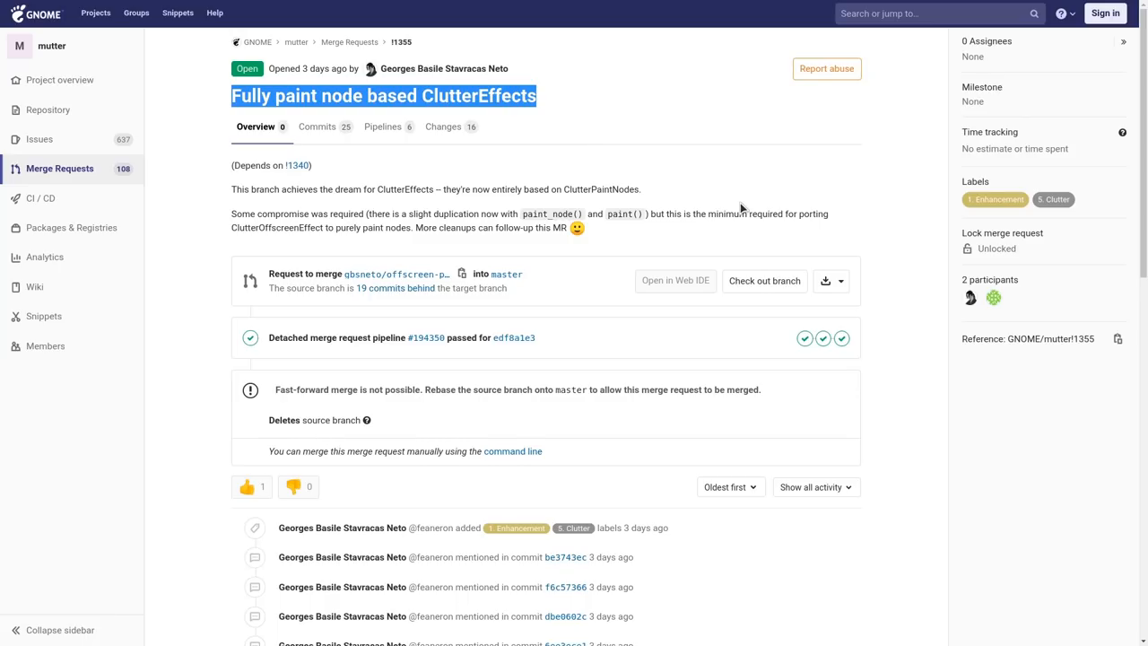
scroll(down, 3)
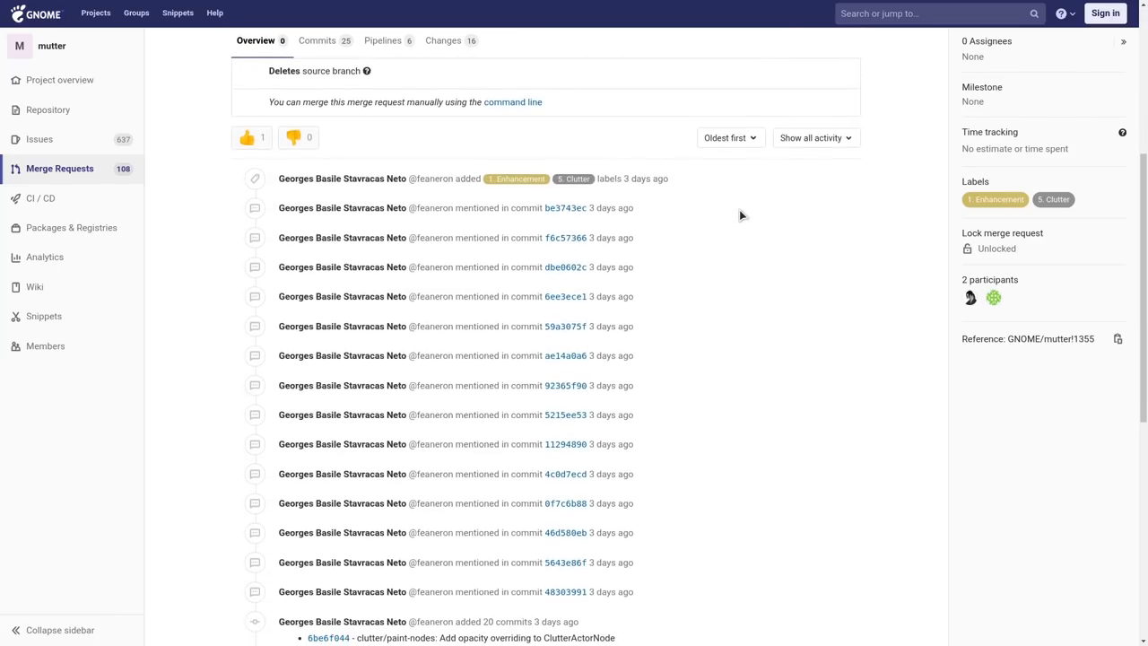
scroll(down, 3)
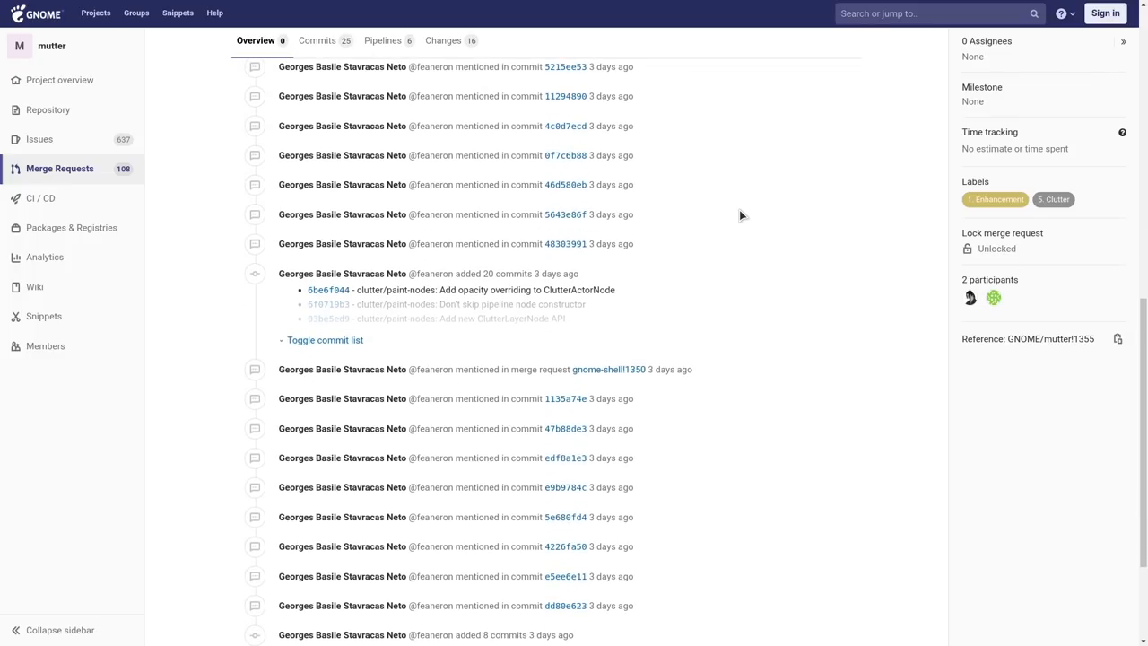
scroll(down, 3)
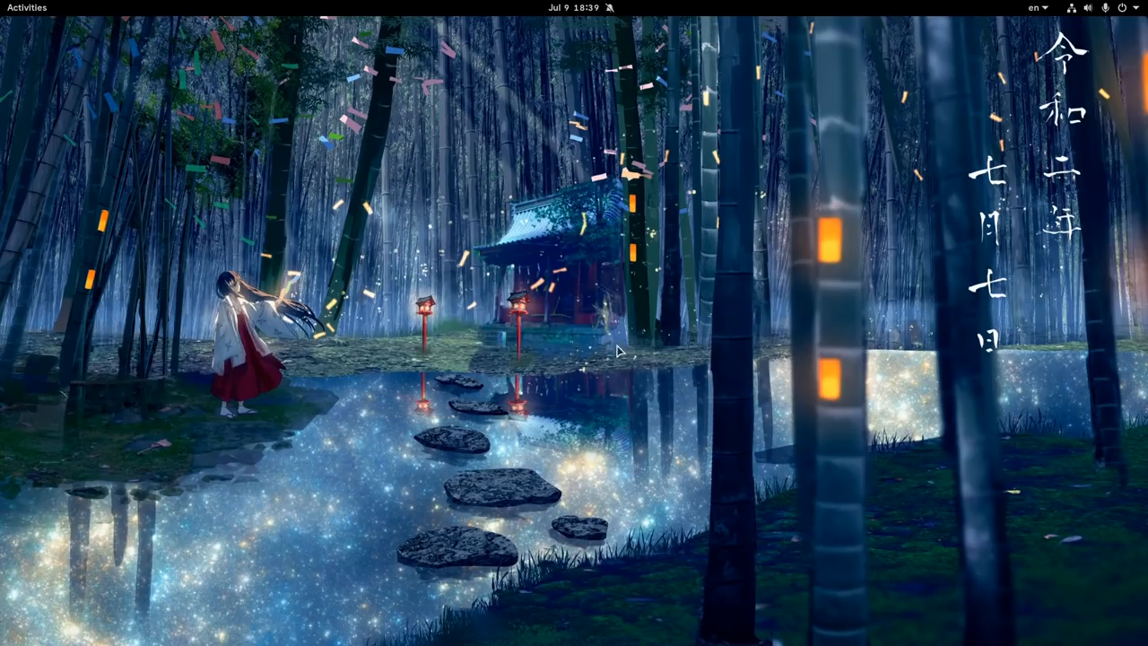
- Launch a Tilix terminal, then bring the Files Home folder window forward
click(26, 7)
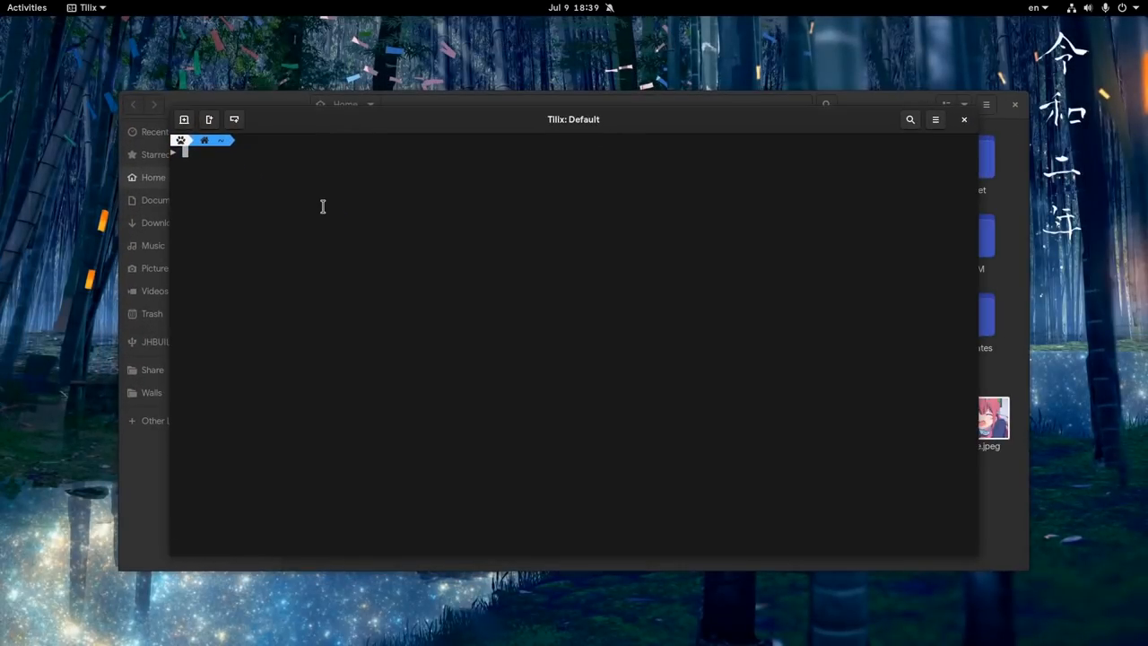
click(26, 7)
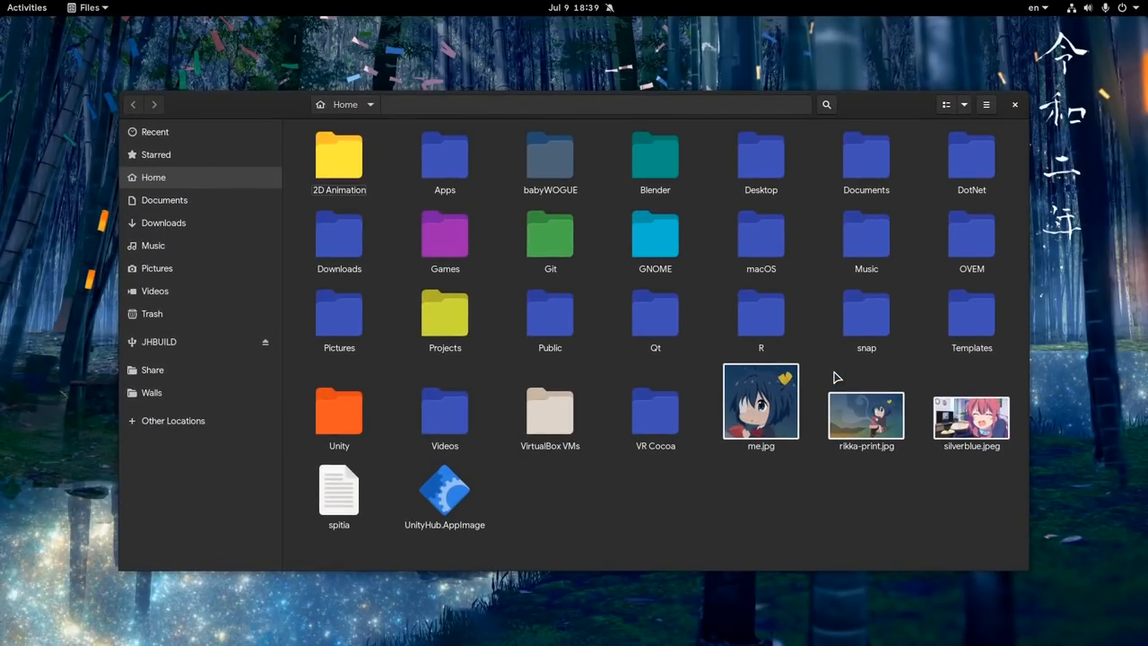
- Show the Activities overview of open windows, then open the calendar and notifications popover
click(26, 7)
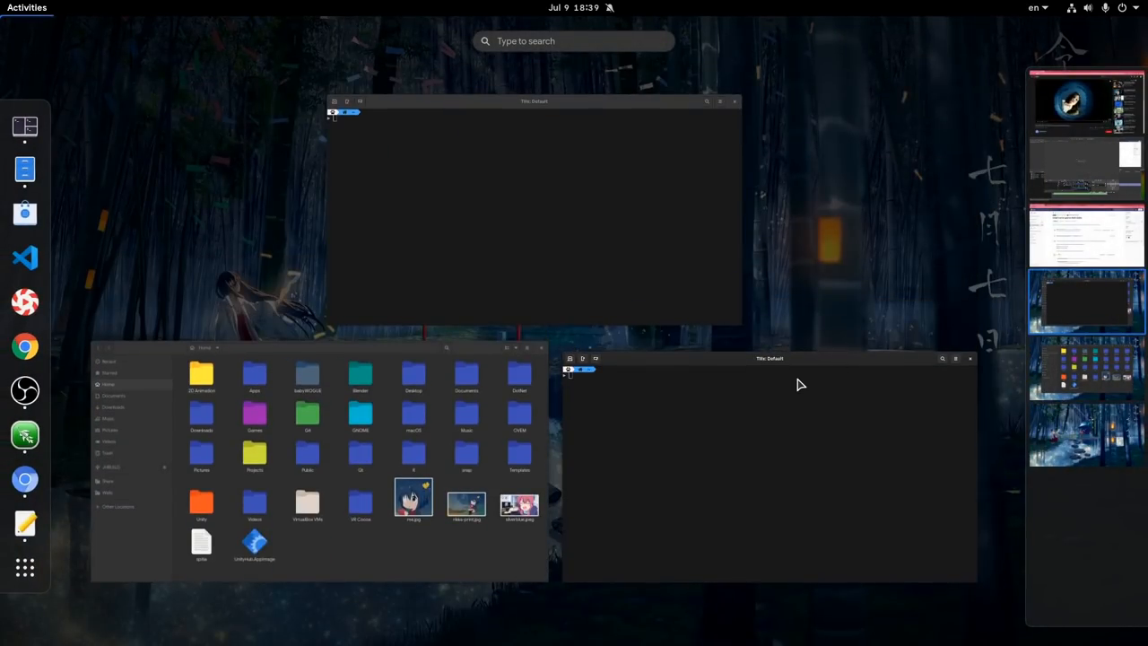
mouse_move(847, 371)
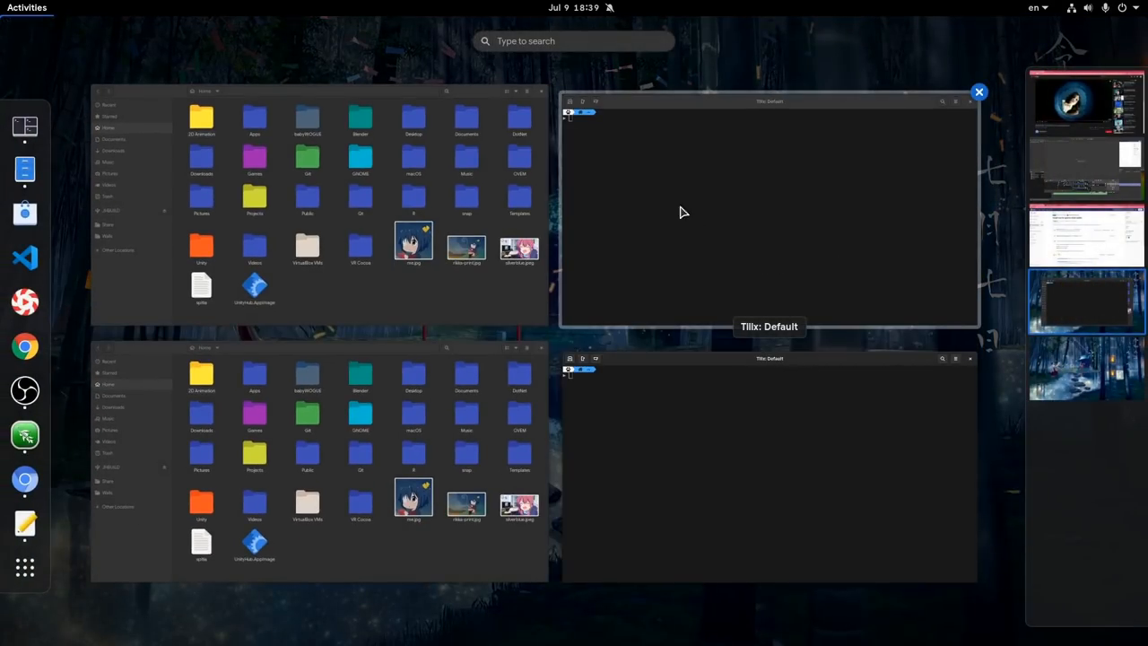
click(573, 7)
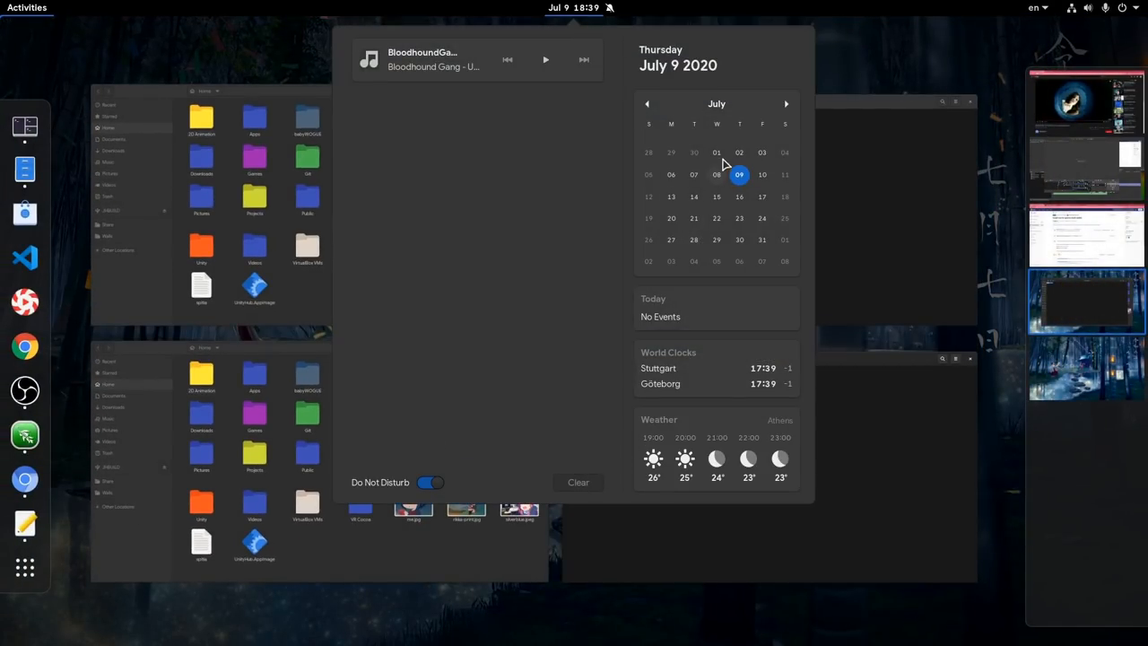
mouse_move(1040, 72)
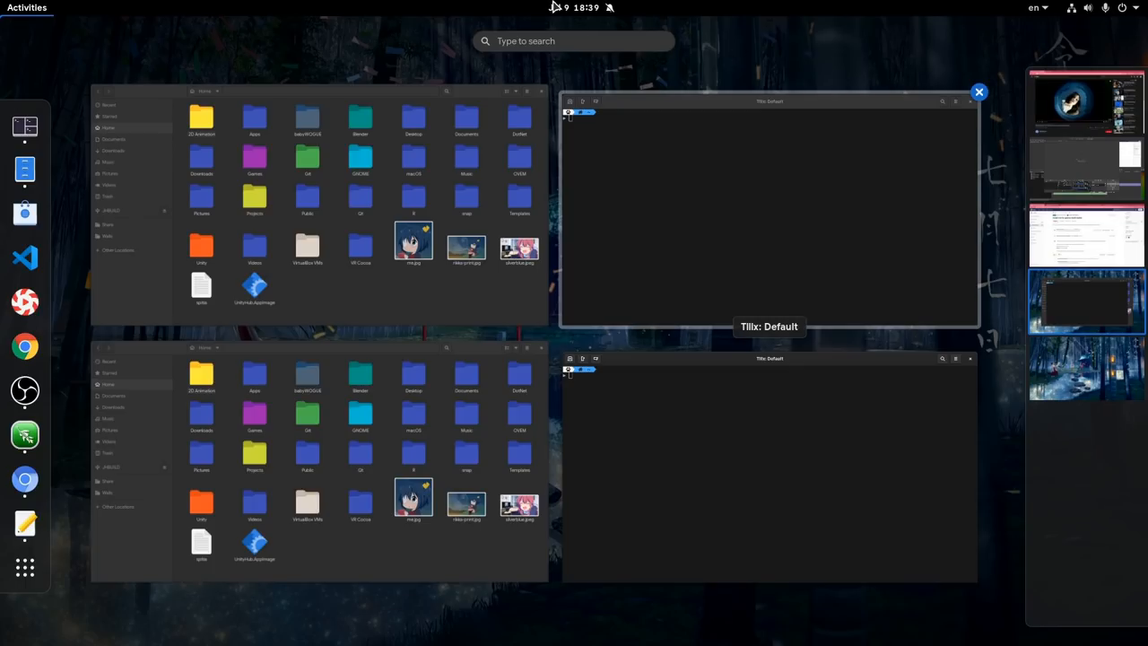
click(573, 8)
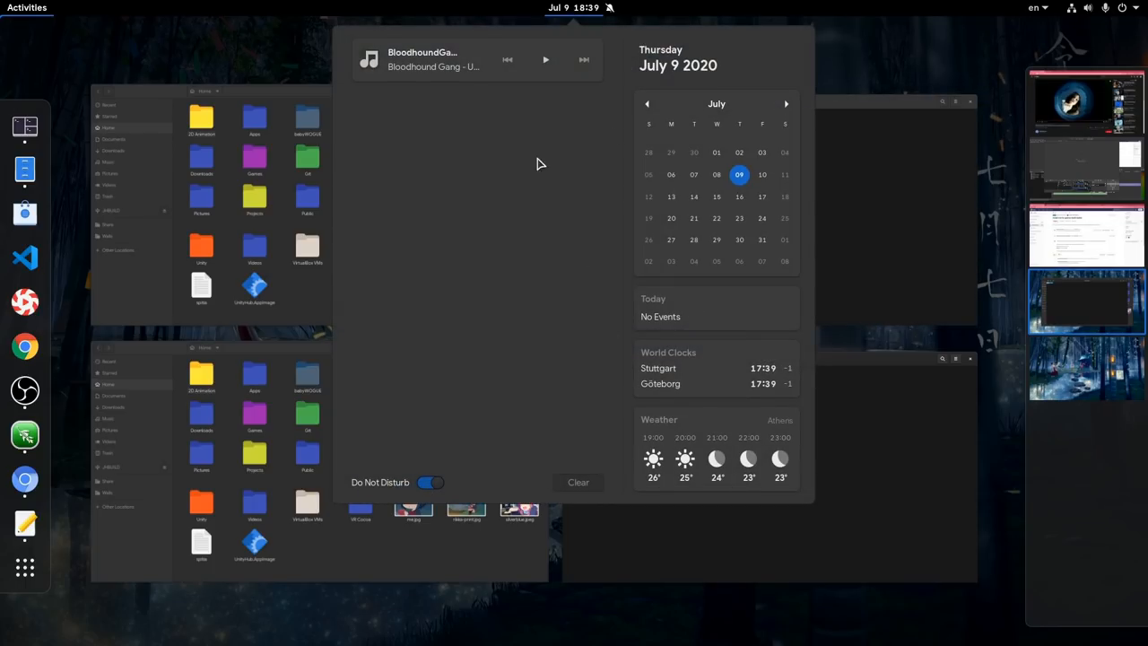
click(429, 483)
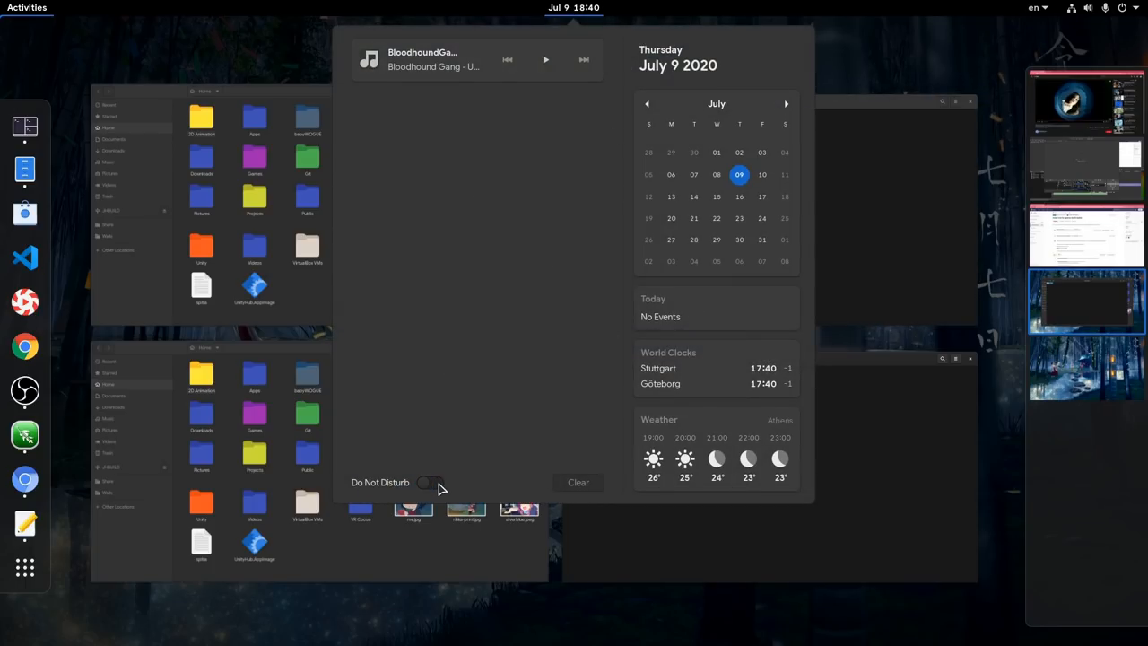
click(430, 483)
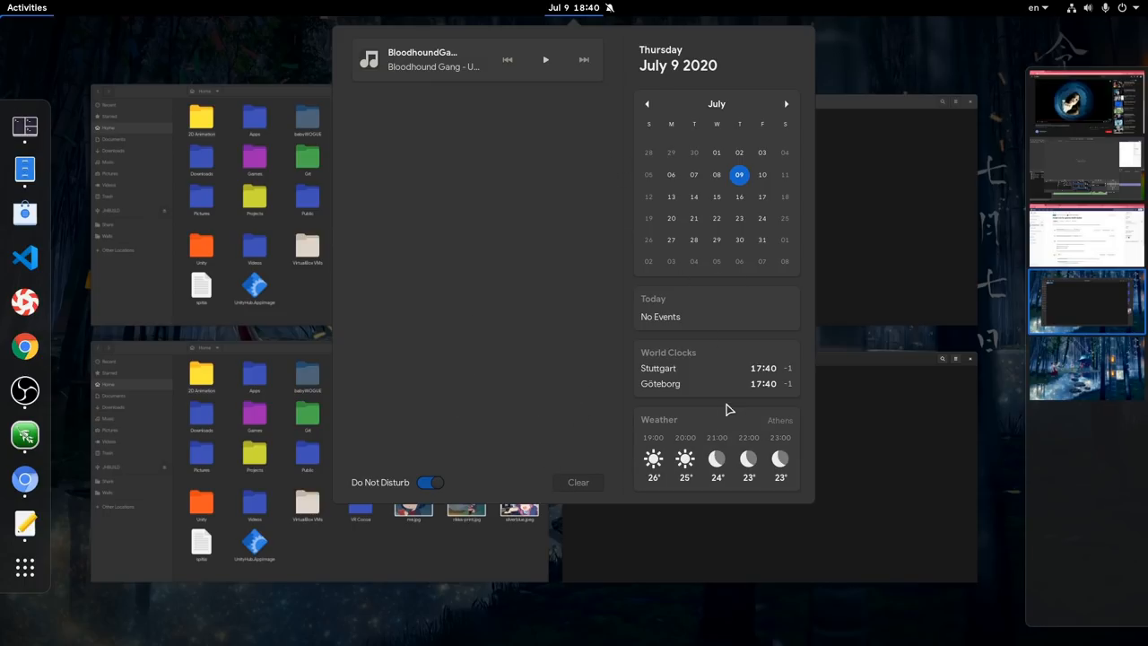
mouse_move(601, 323)
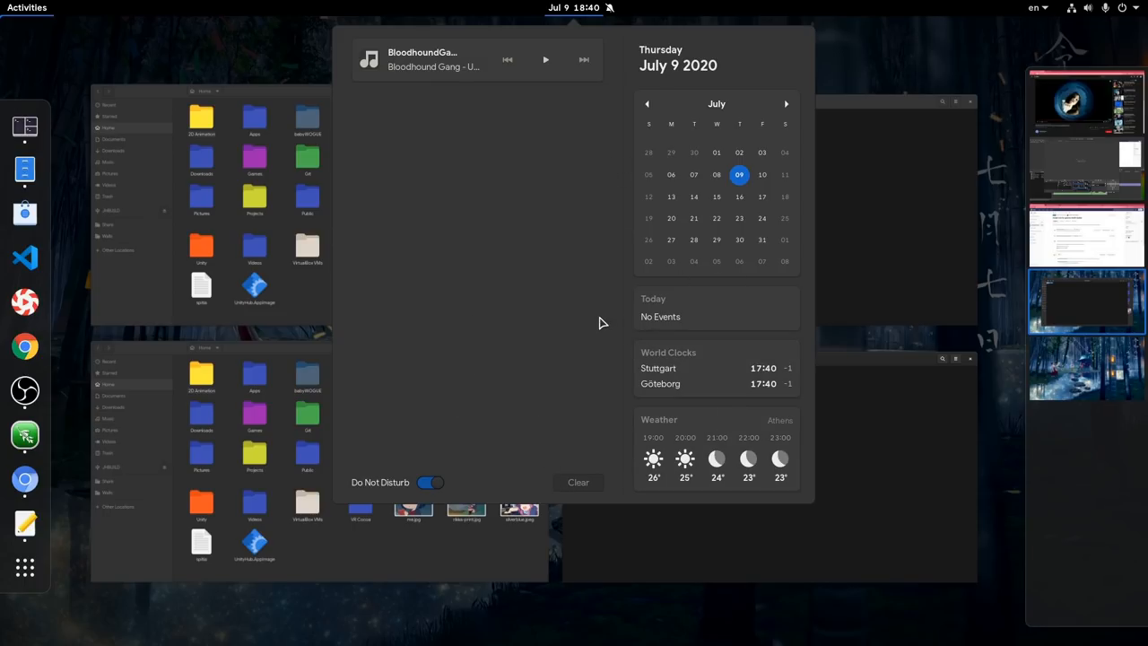